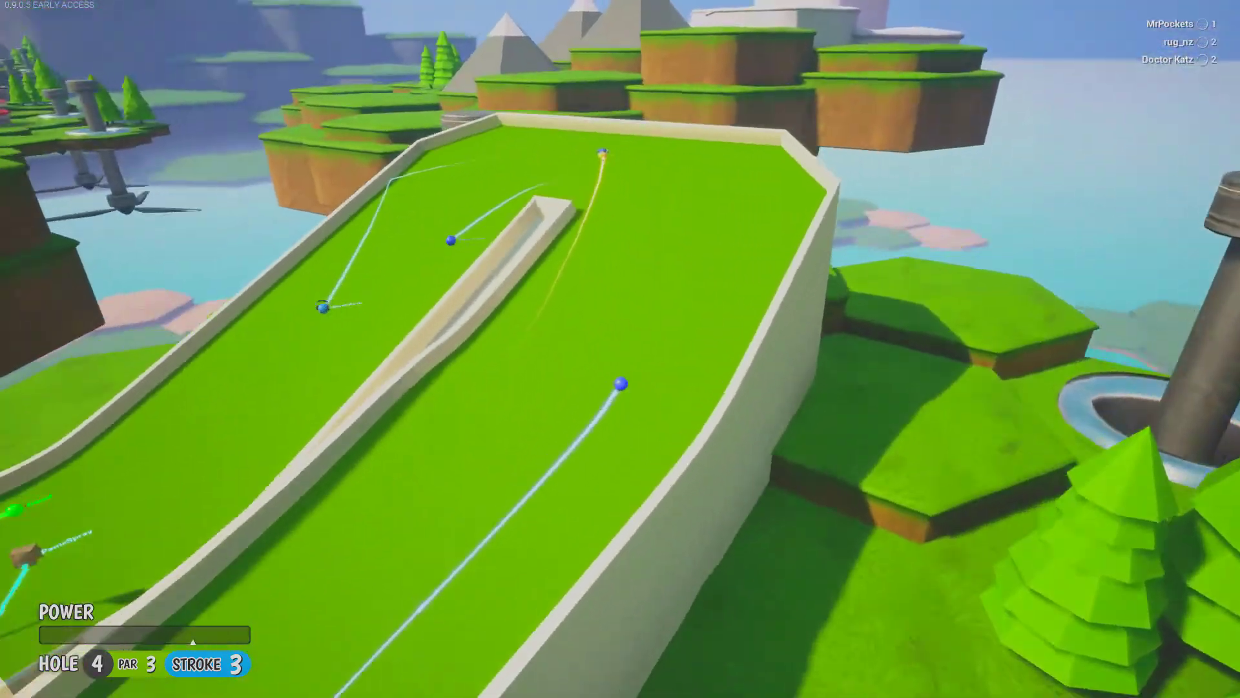
mouse_move(621, 349)
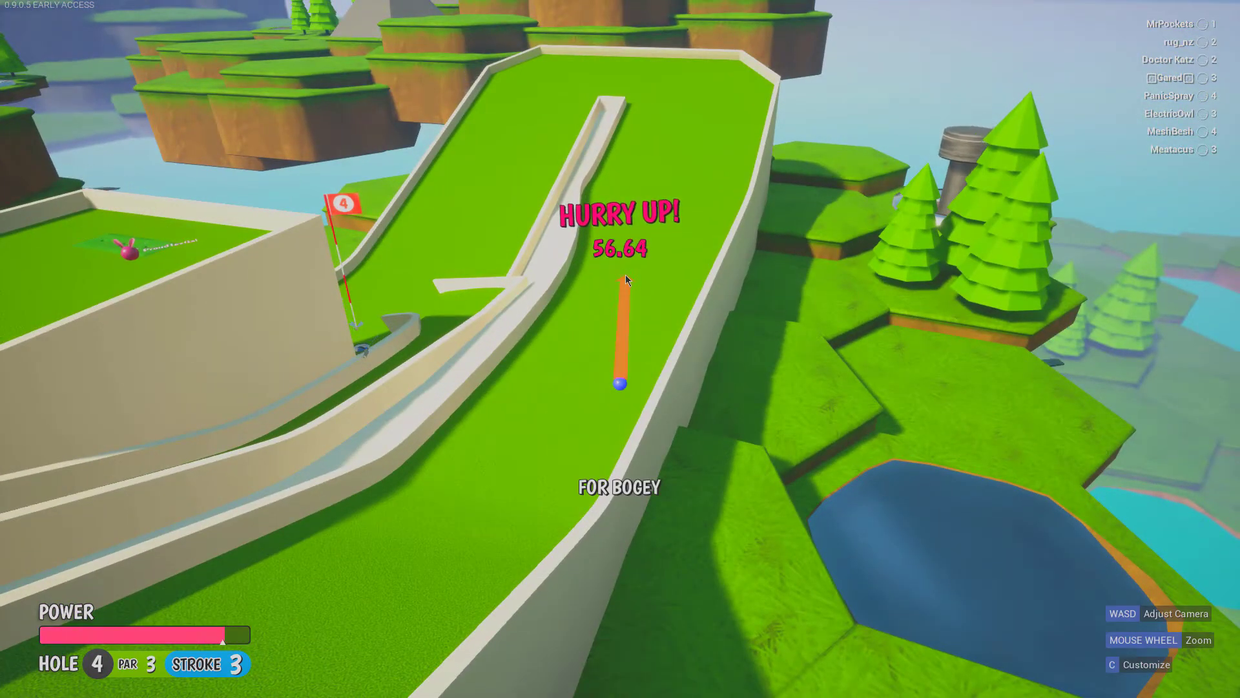
- Putt up the ramp to hole out on hole 4 for a double-bogey 5, then review the scoreboard
click(620, 364)
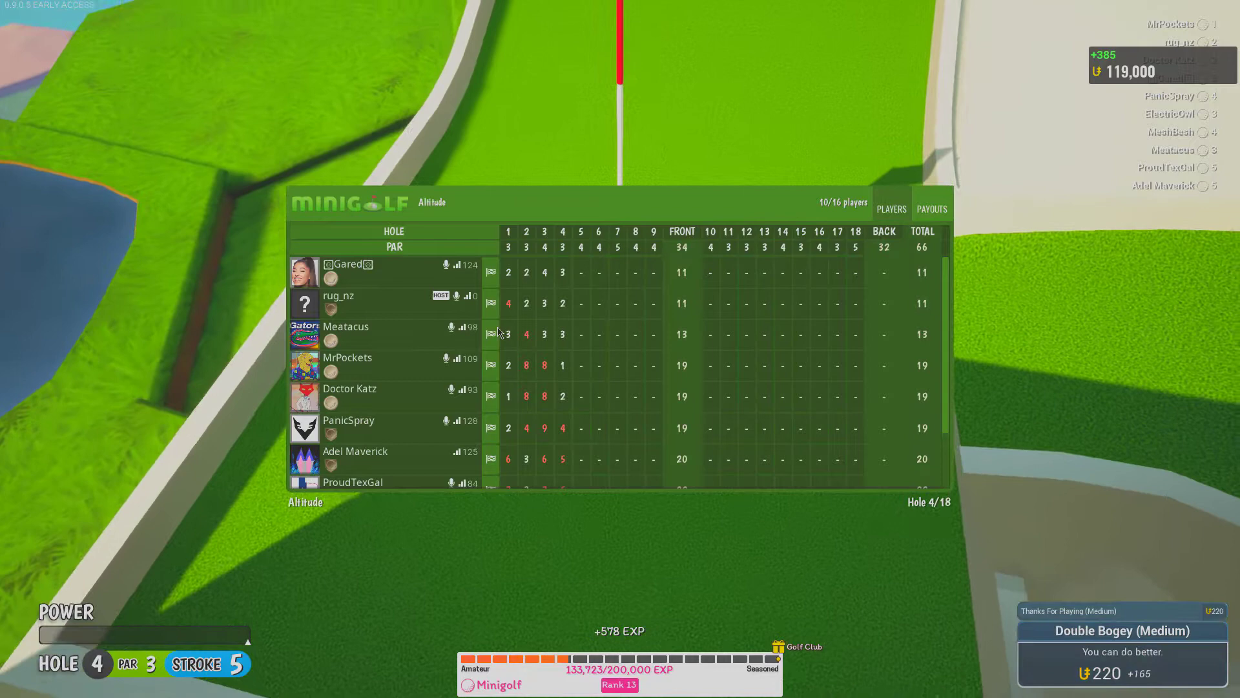
scroll(down, 3)
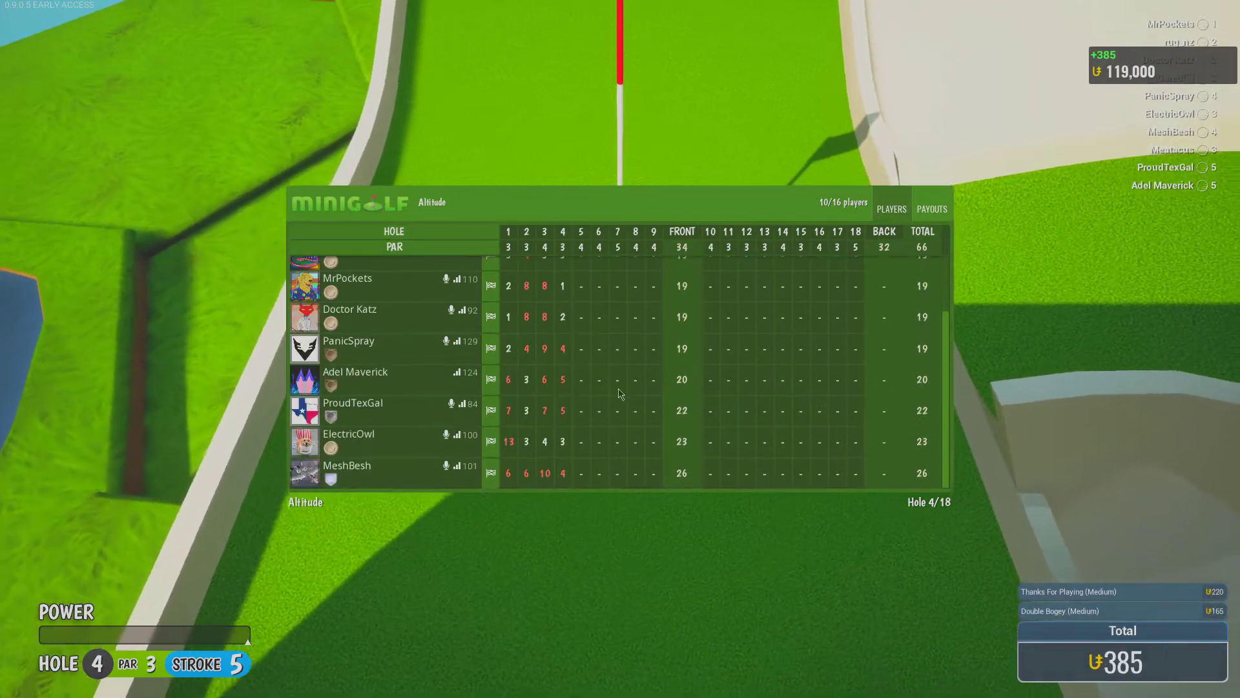
scroll(up, 3)
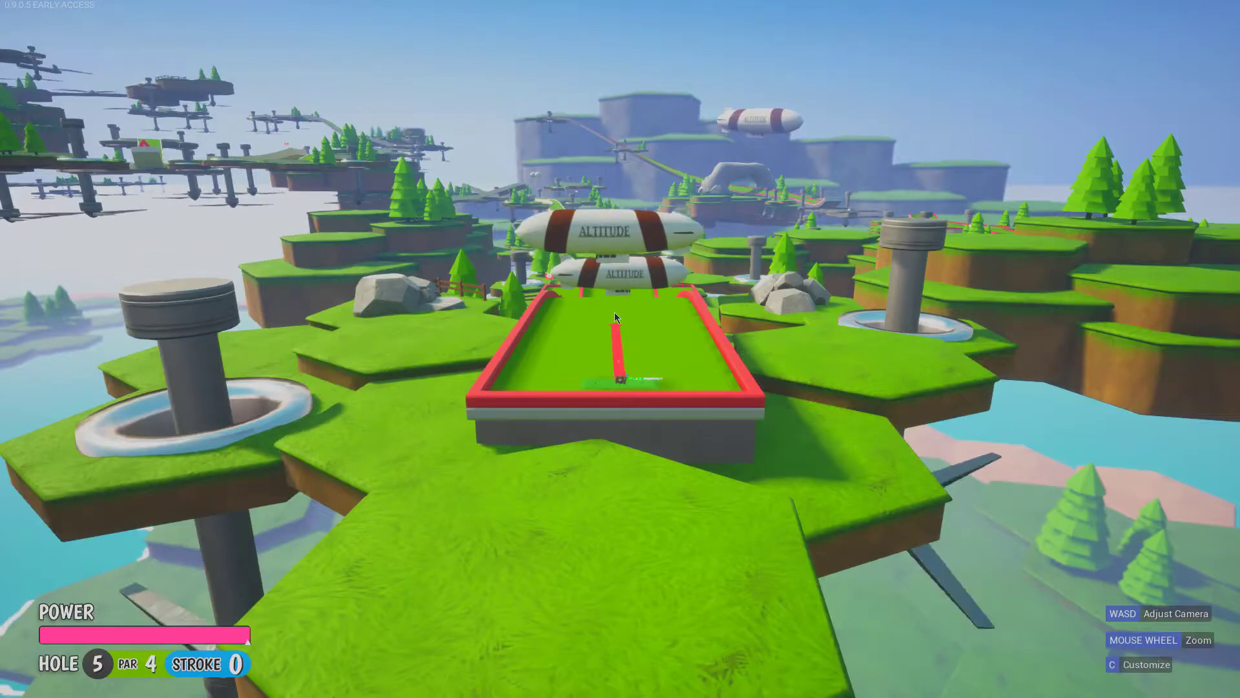
- Tee off on par-4 hole 5 and play it out to the cup
click(619, 317)
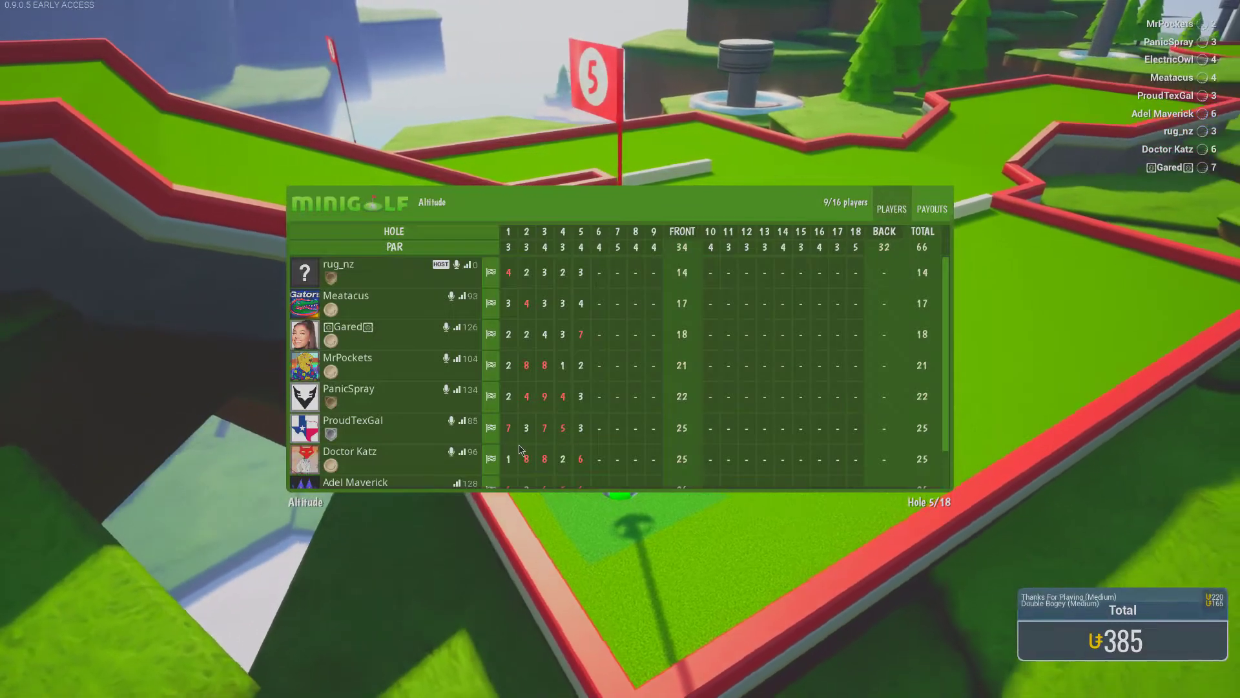
- Putt toward the hole 6 cup to finish in six strokes, then check the scorecard
scroll(down, 3)
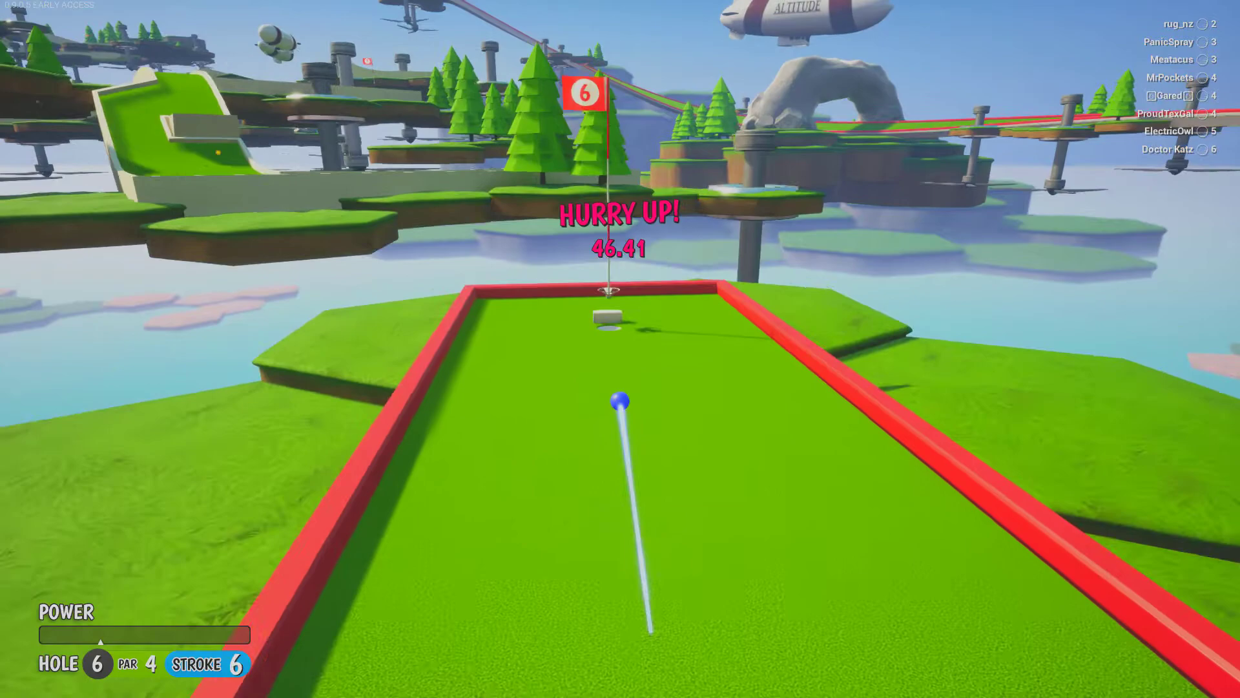
click(620, 403)
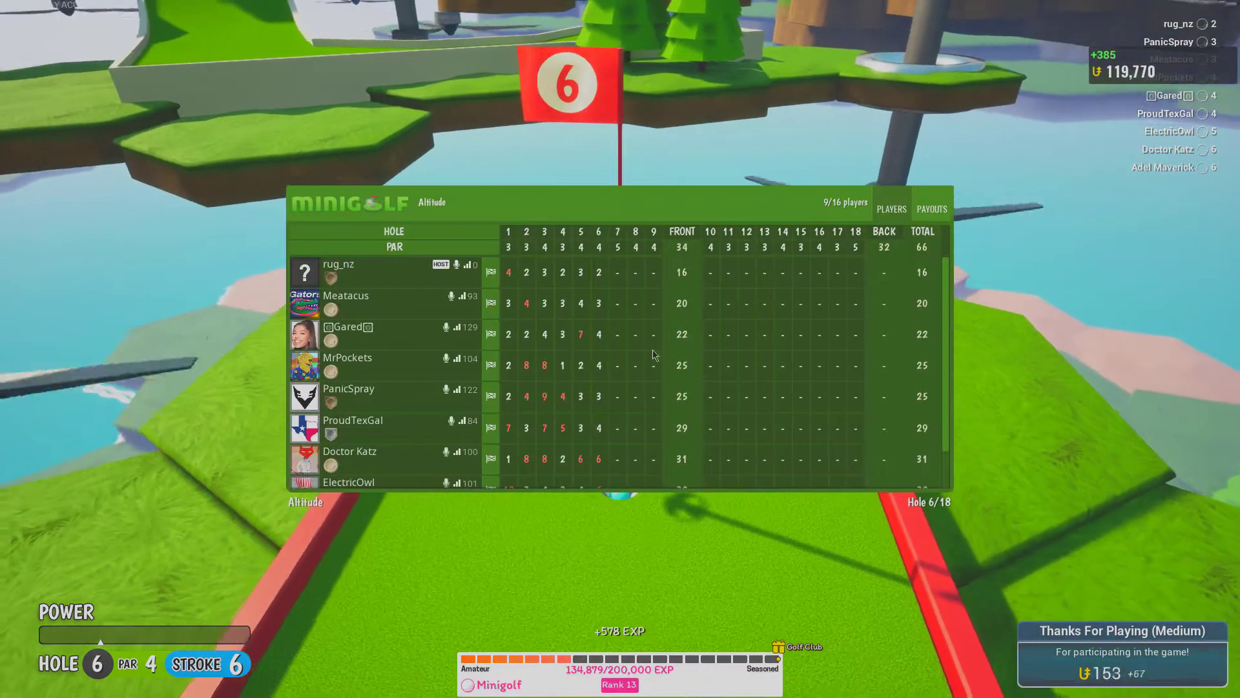
- Review the hole 7 scores, then cycle Next Player four times to spectate other golfers
scroll(down, 3)
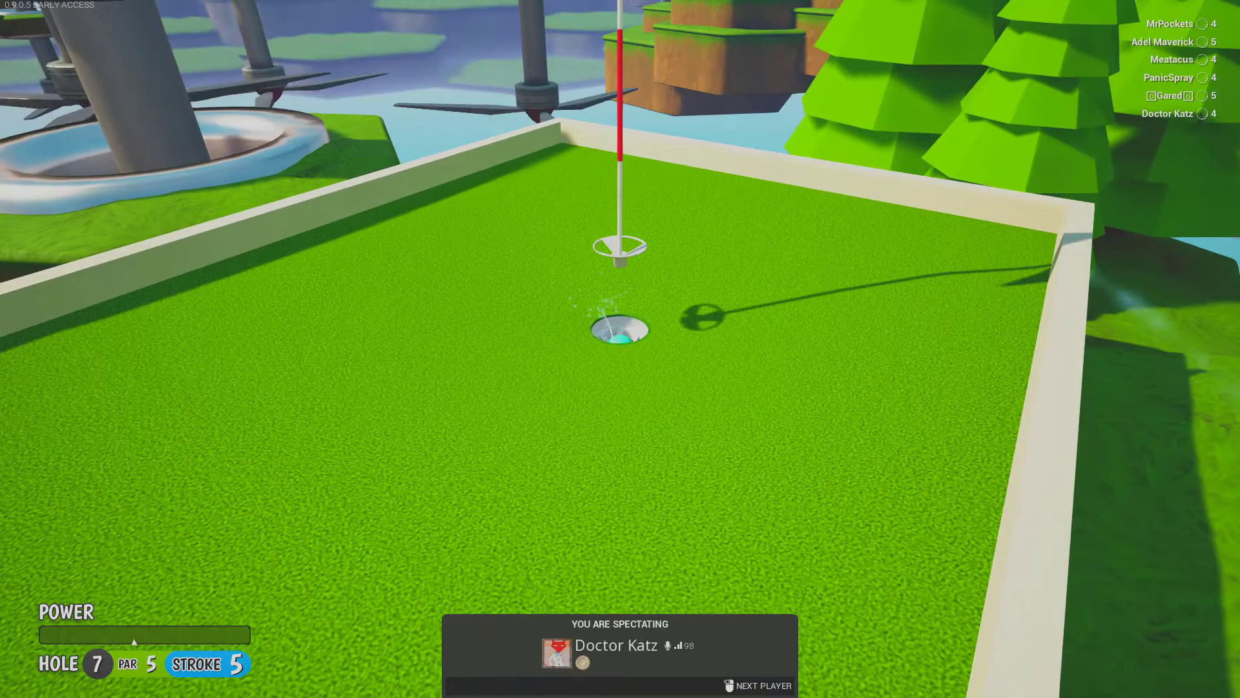
click(762, 685)
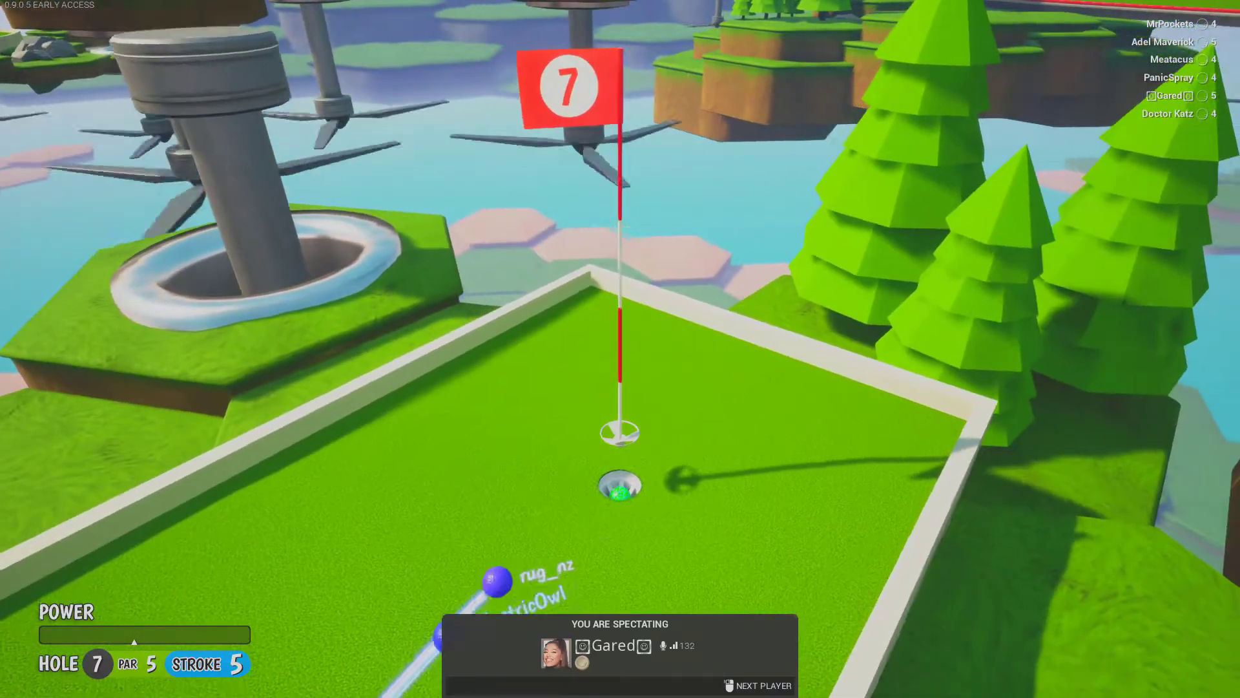
click(762, 685)
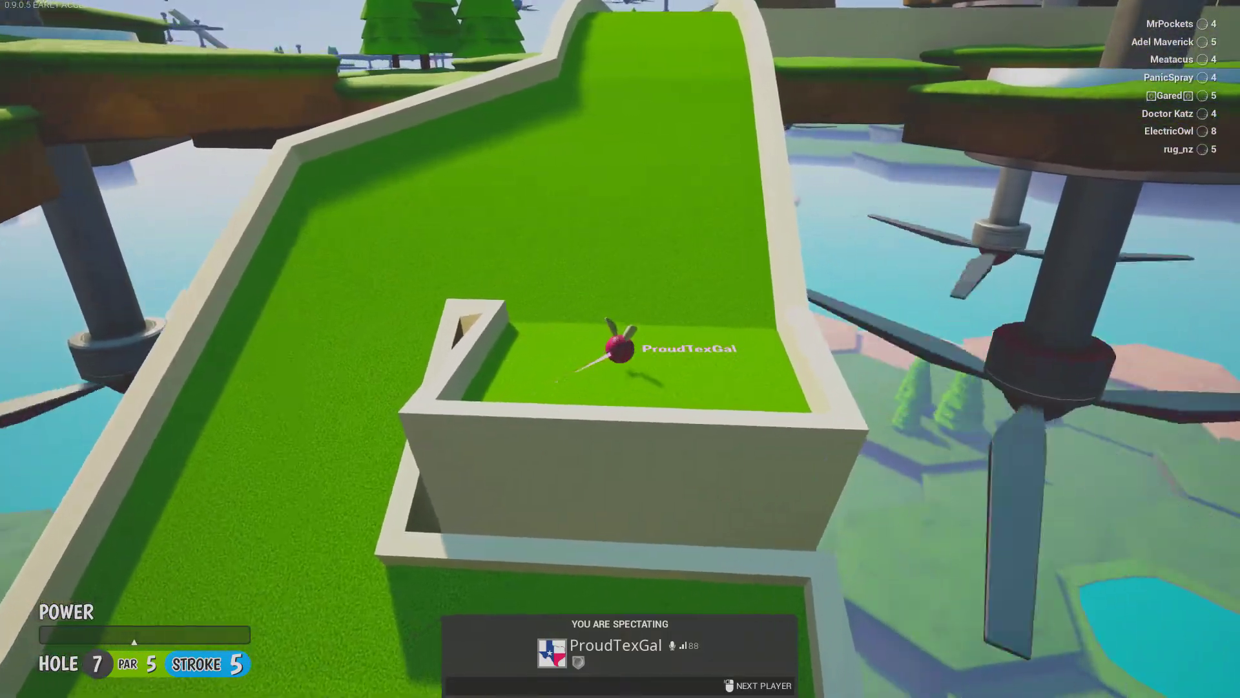
click(764, 685)
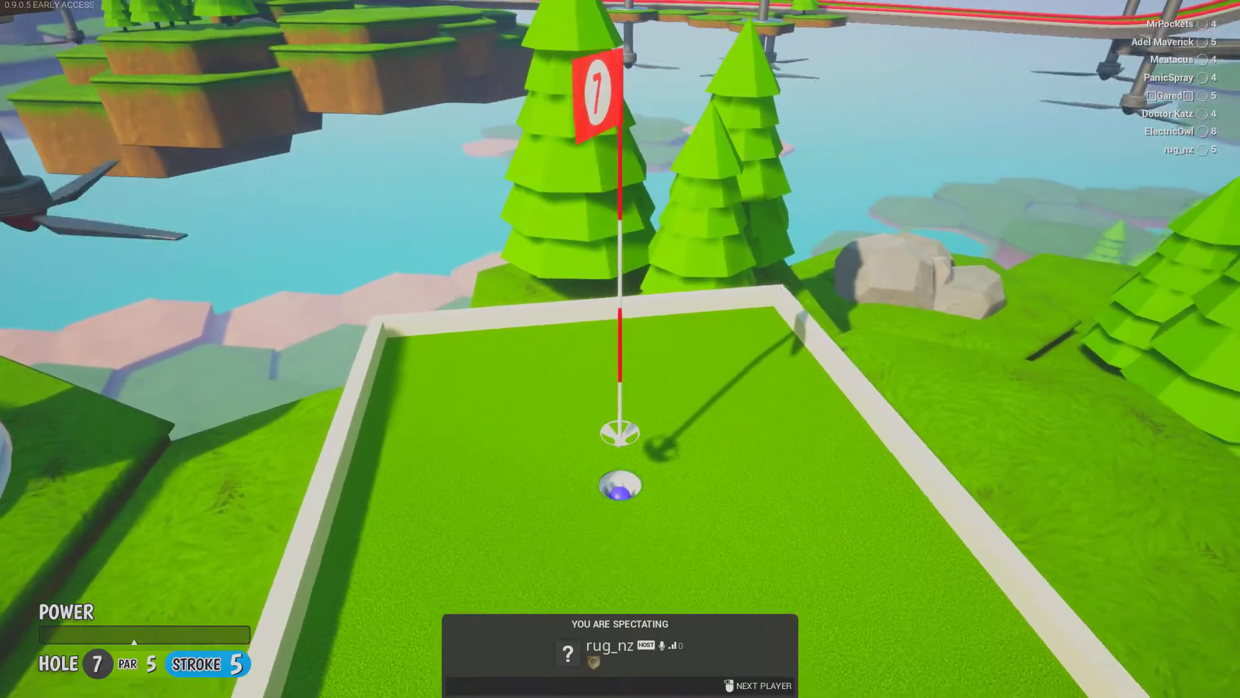
click(757, 685)
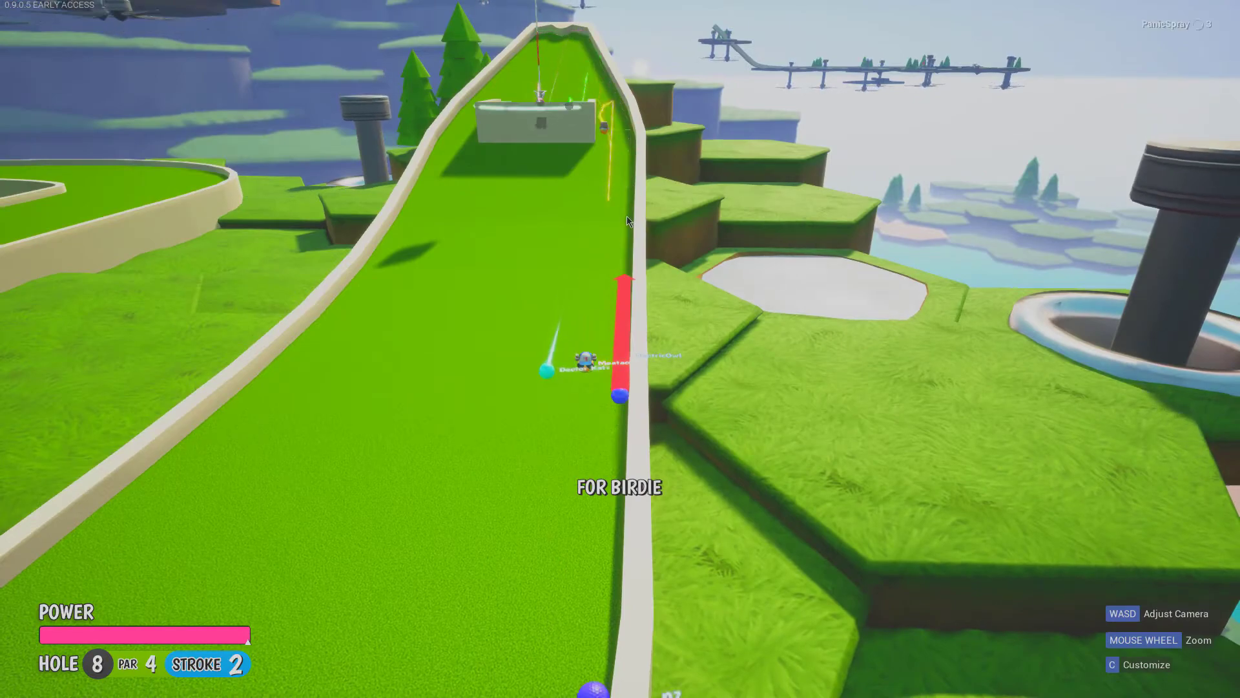
- Take the birdie putt on hole 8 to hole out, then line up hole 9
click(620, 396)
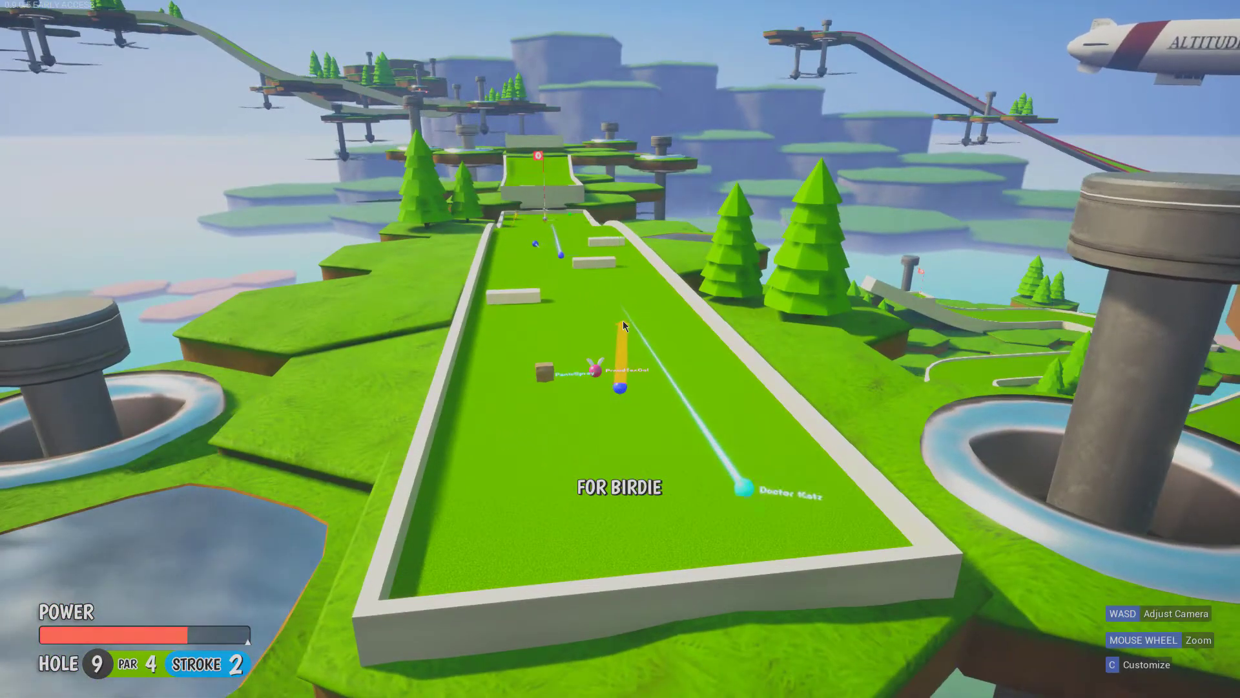
- Putt out on hole 9 for a bogey and scroll through the front-nine scoreboard
click(621, 364)
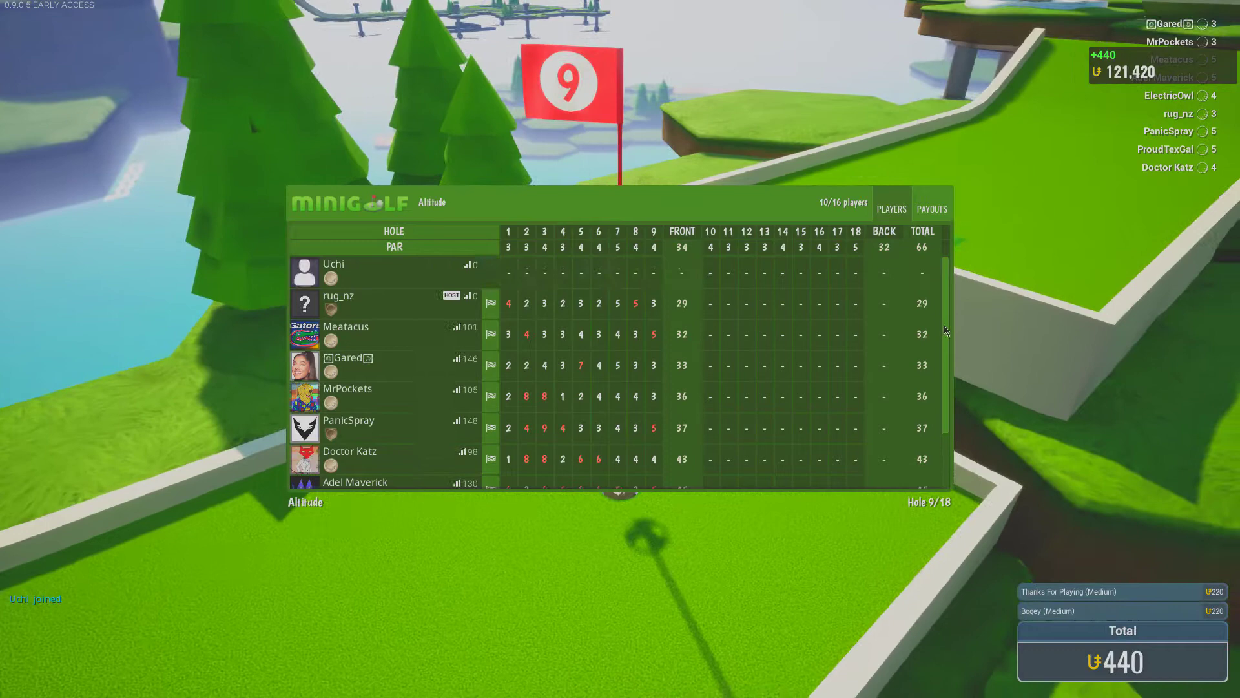
scroll(down, 3)
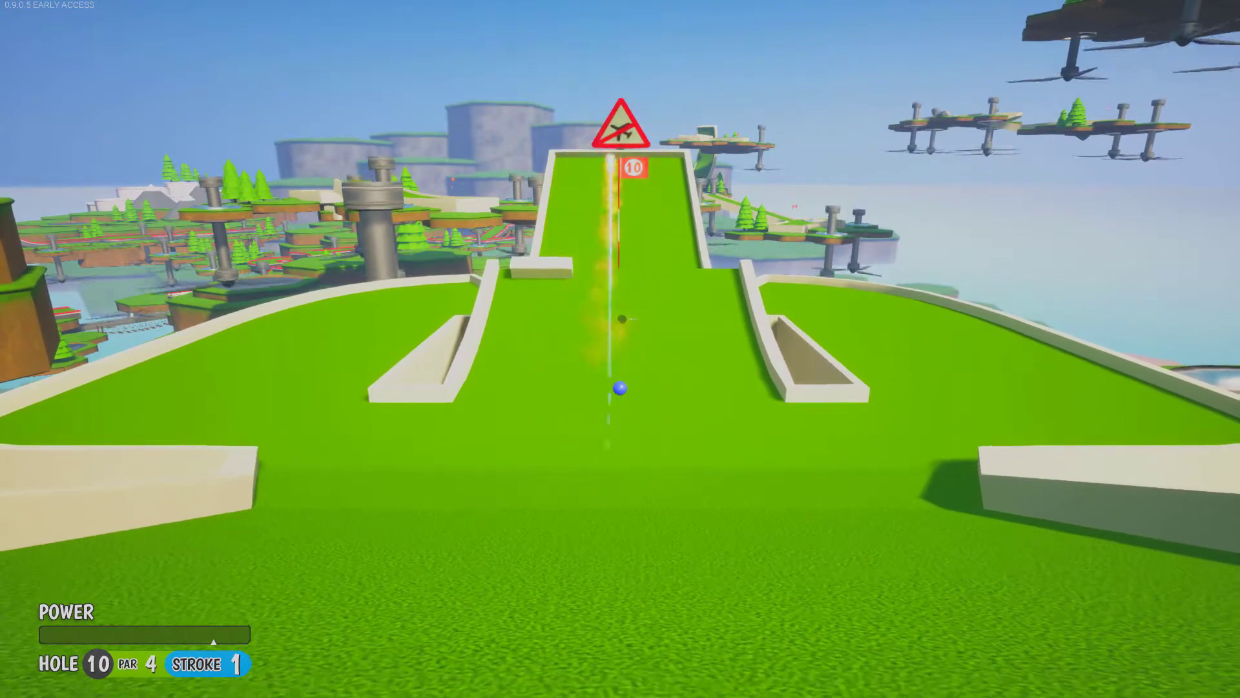
- Take the next shot on hole 10, then spectate three other golfers via Next Player
click(619, 388)
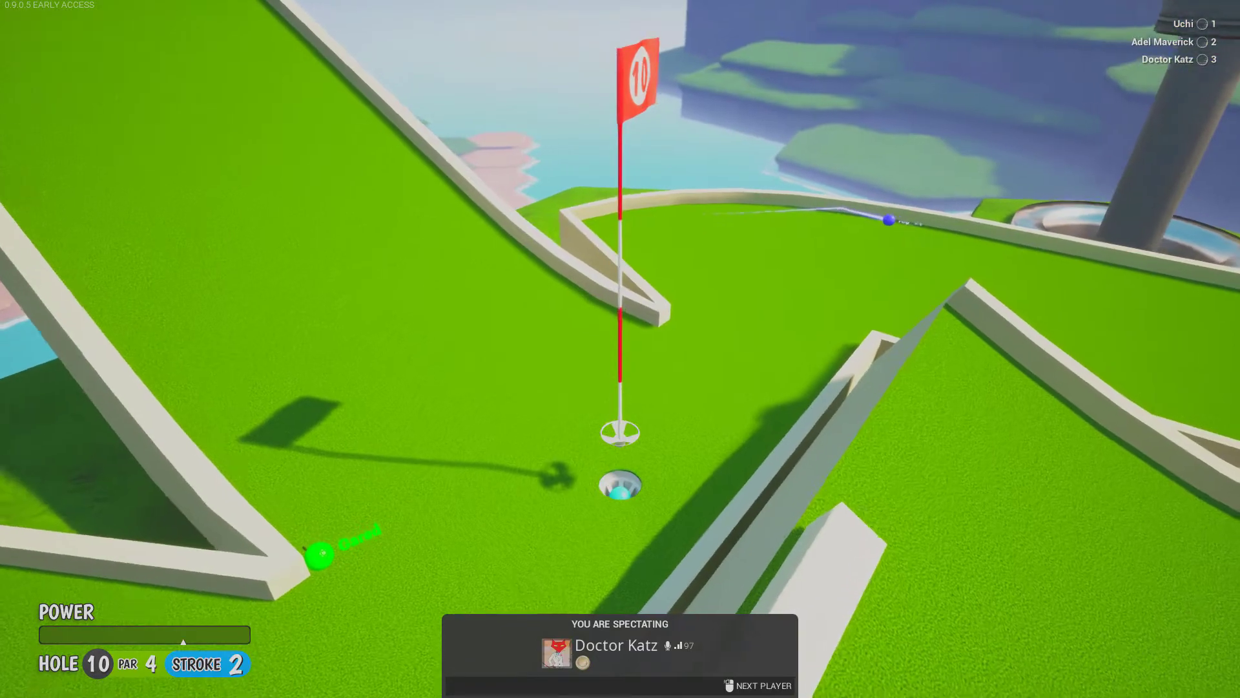
click(757, 684)
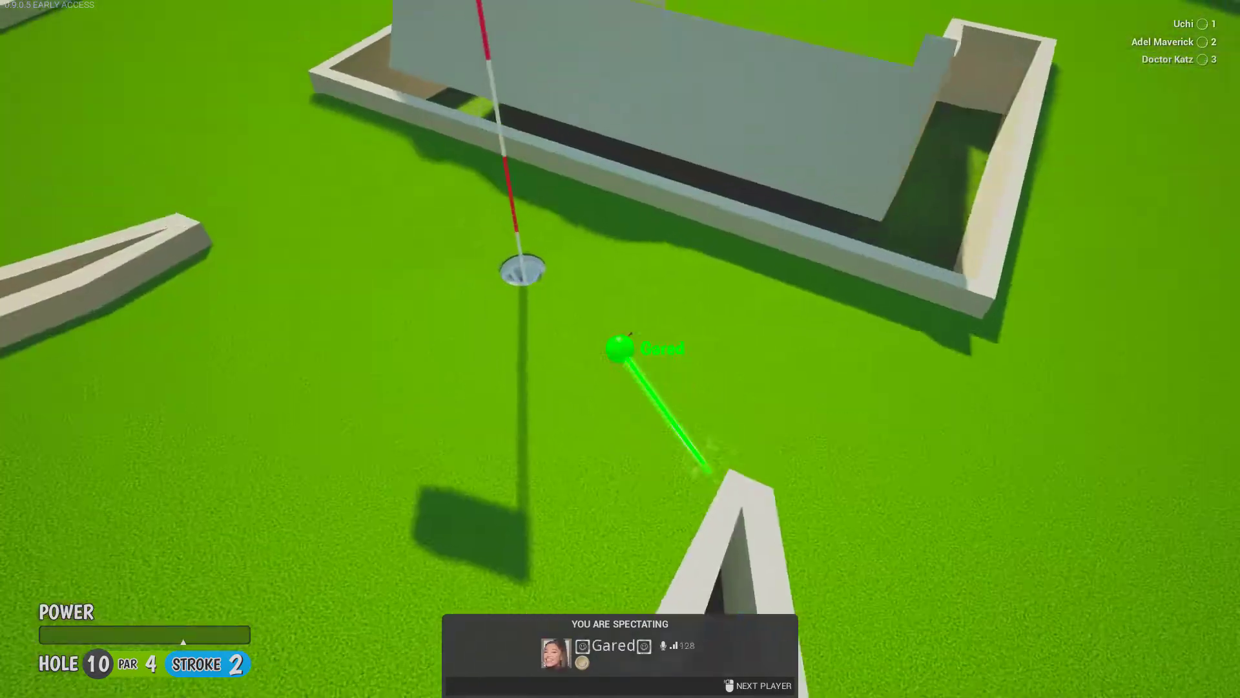
click(755, 685)
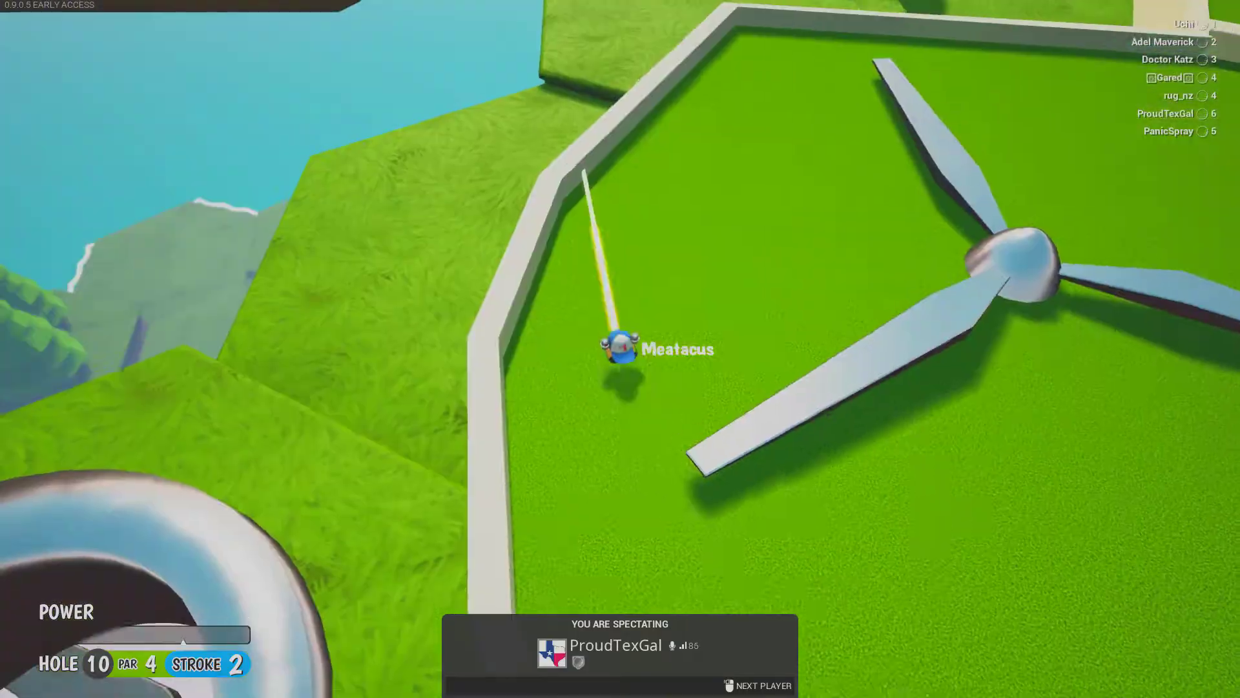
click(762, 685)
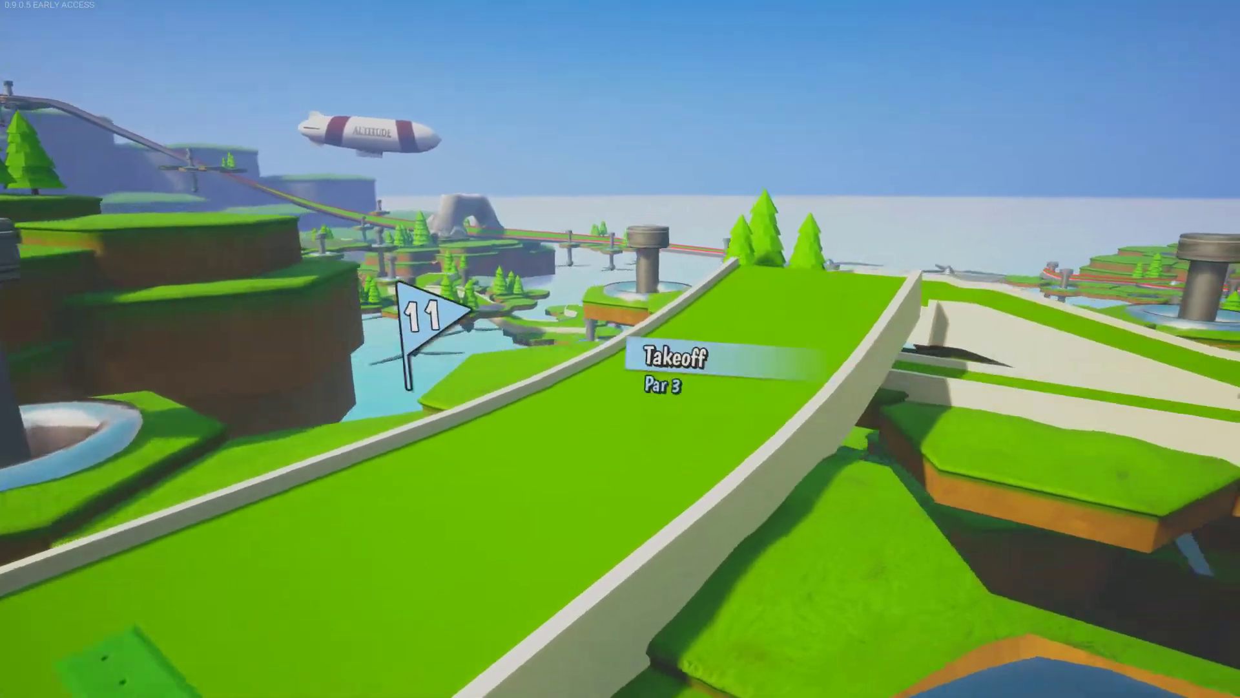
mouse_move(620, 349)
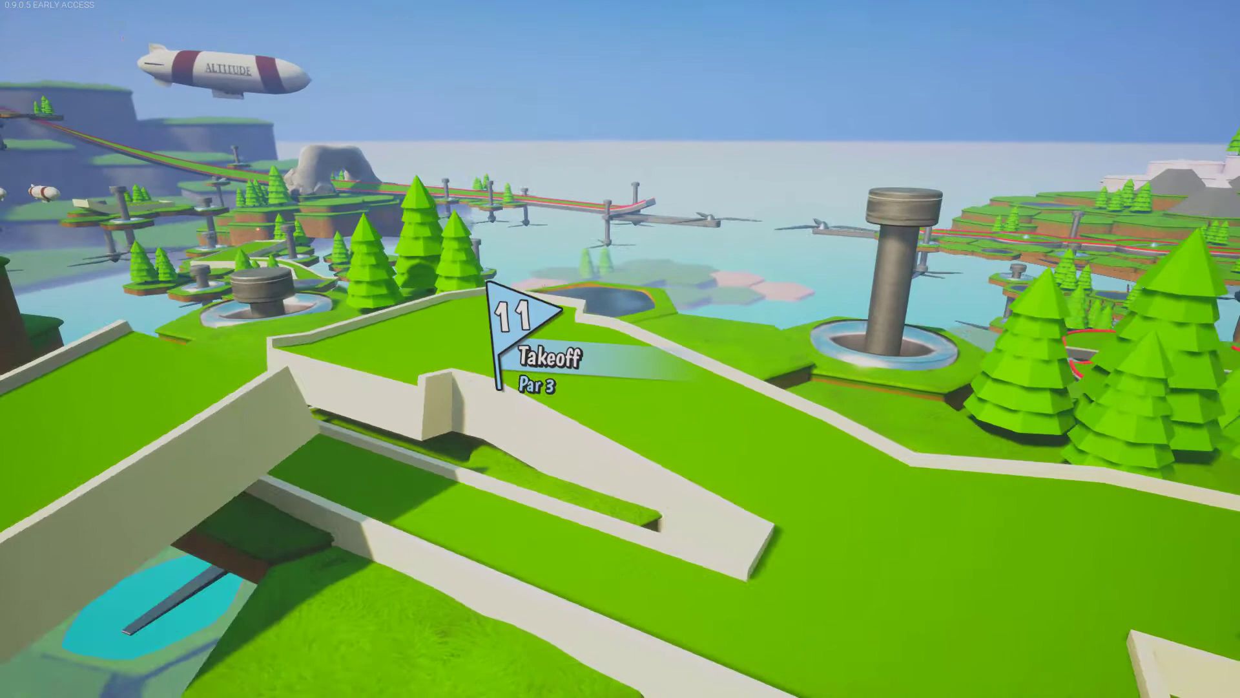
mouse_move(620, 349)
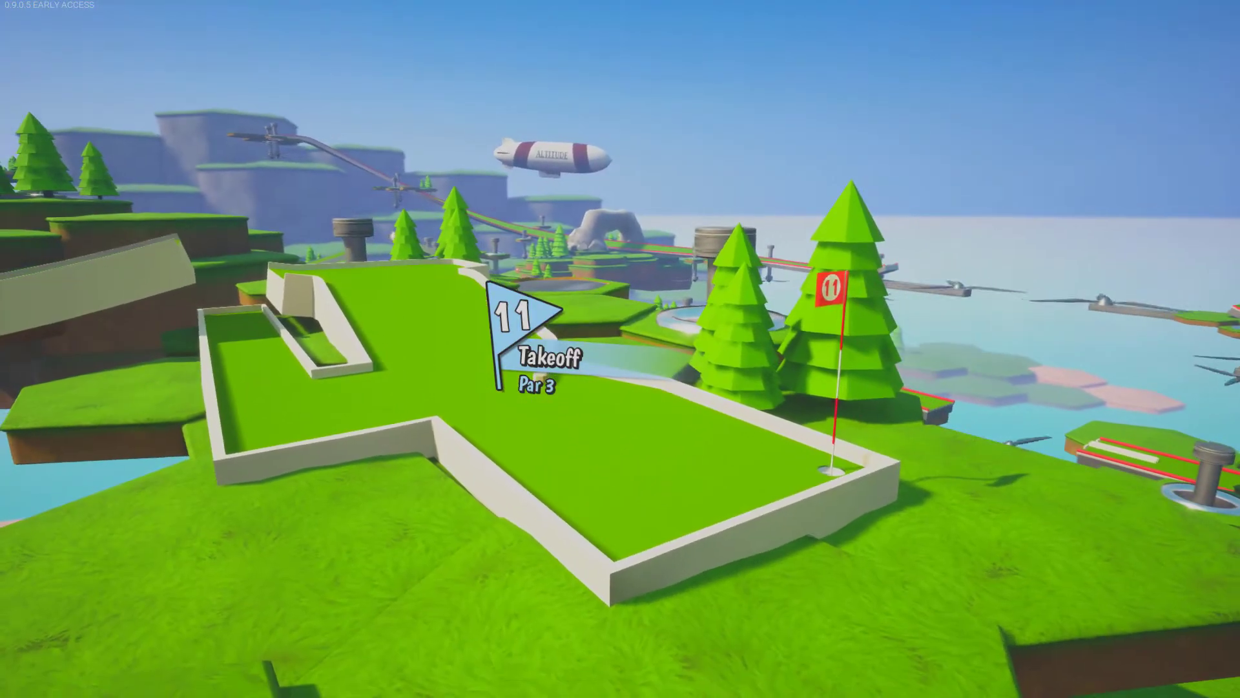
- Skip the Takeoff flyover and shoot down the hole 11 fairway toward the cup
key(Tab)
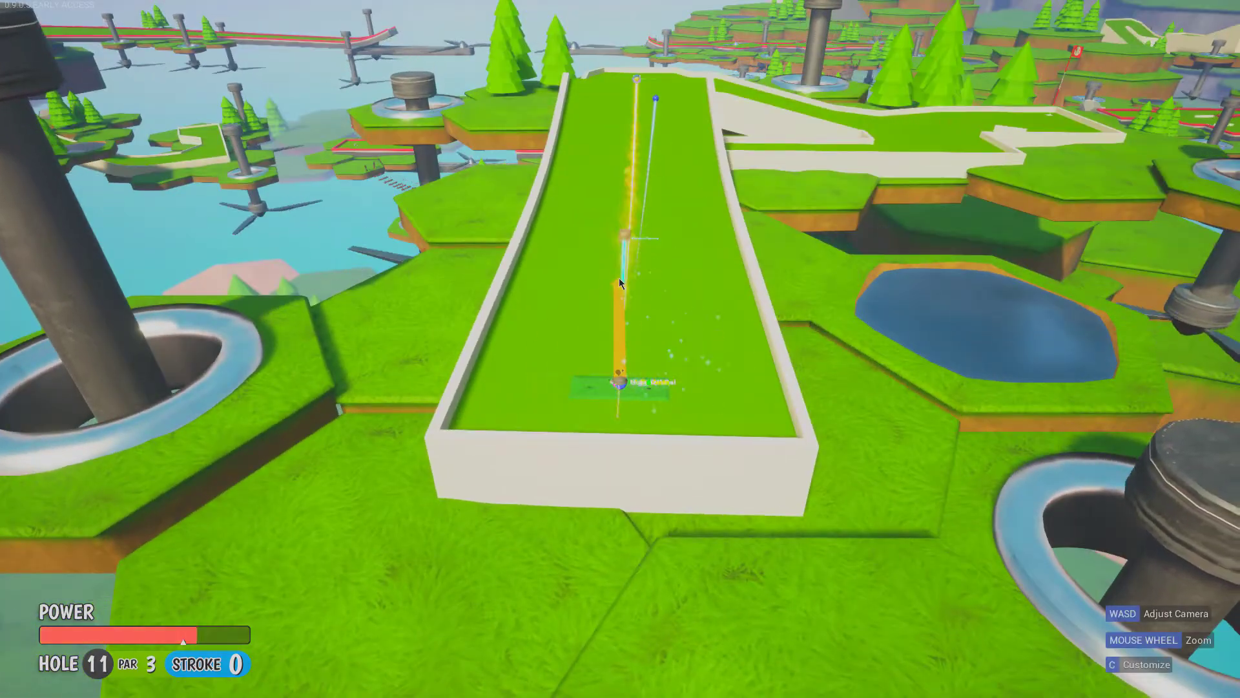
click(620, 379)
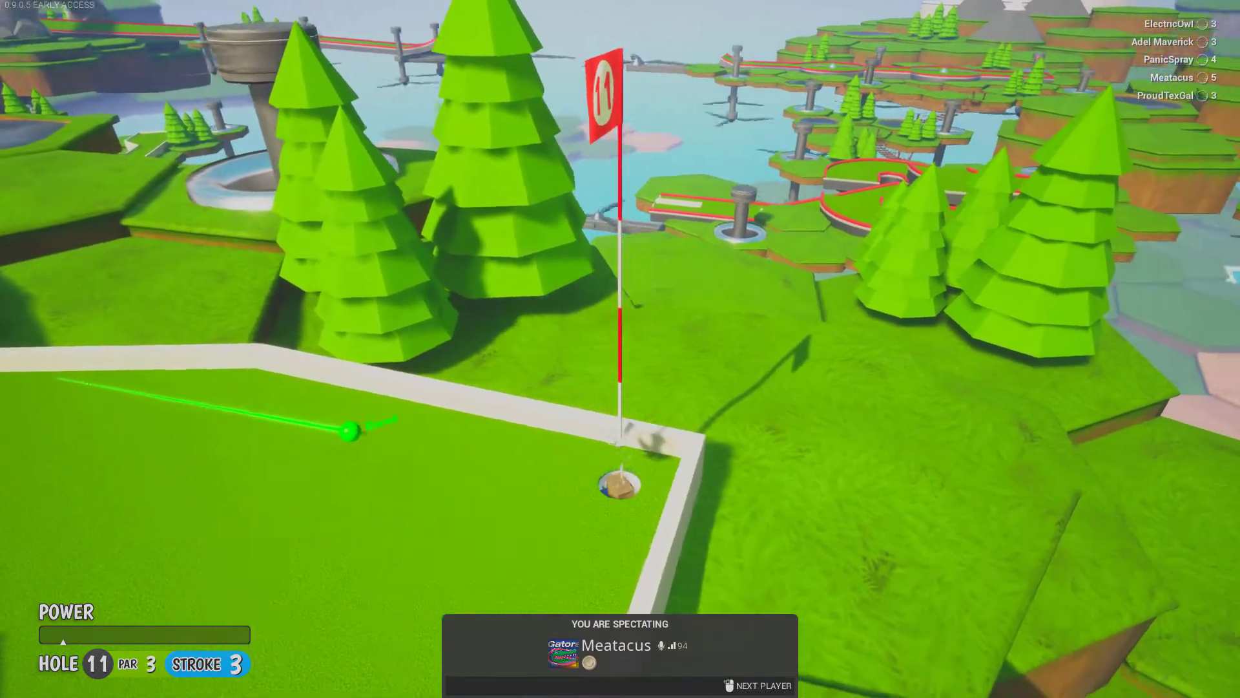
- Spectate the remaining golfers on hole 11 by cycling Next Player five times
click(755, 686)
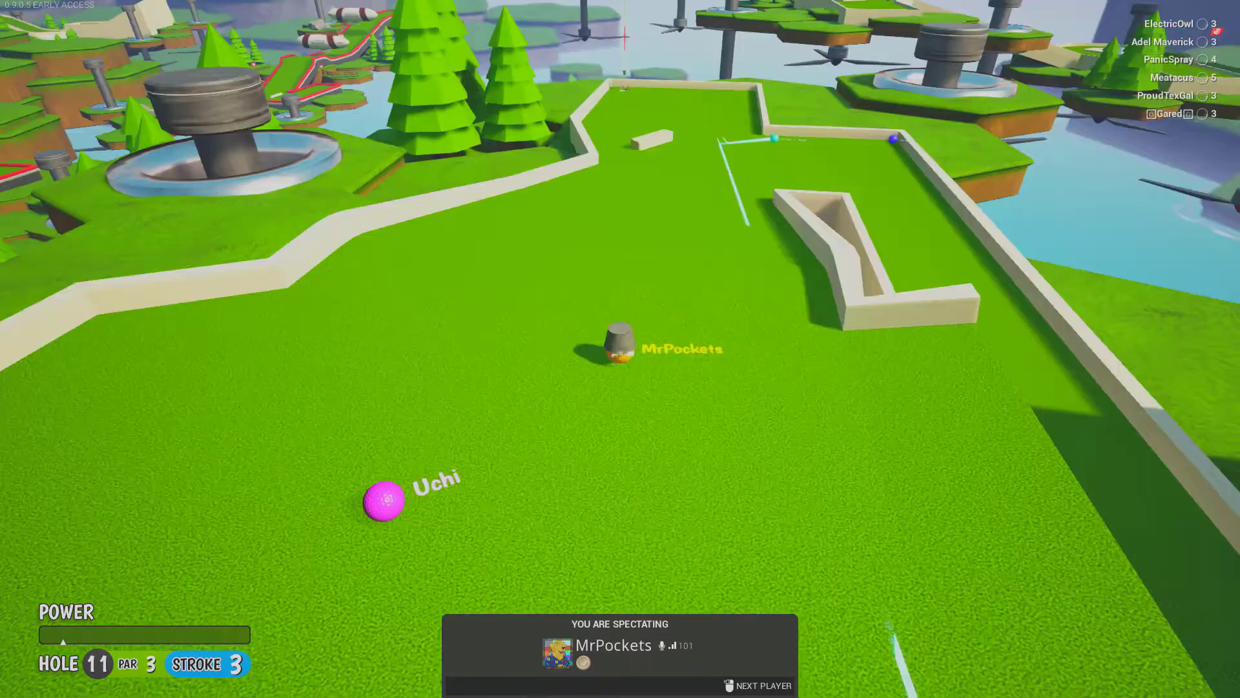
click(755, 685)
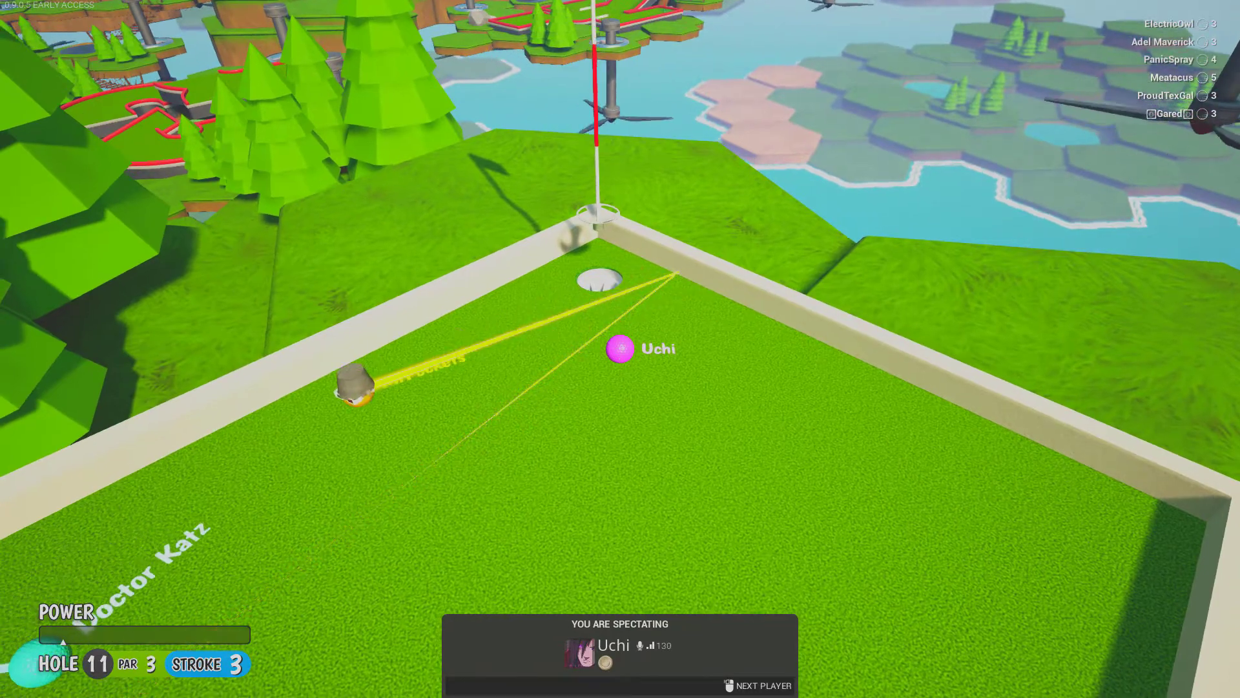
click(764, 685)
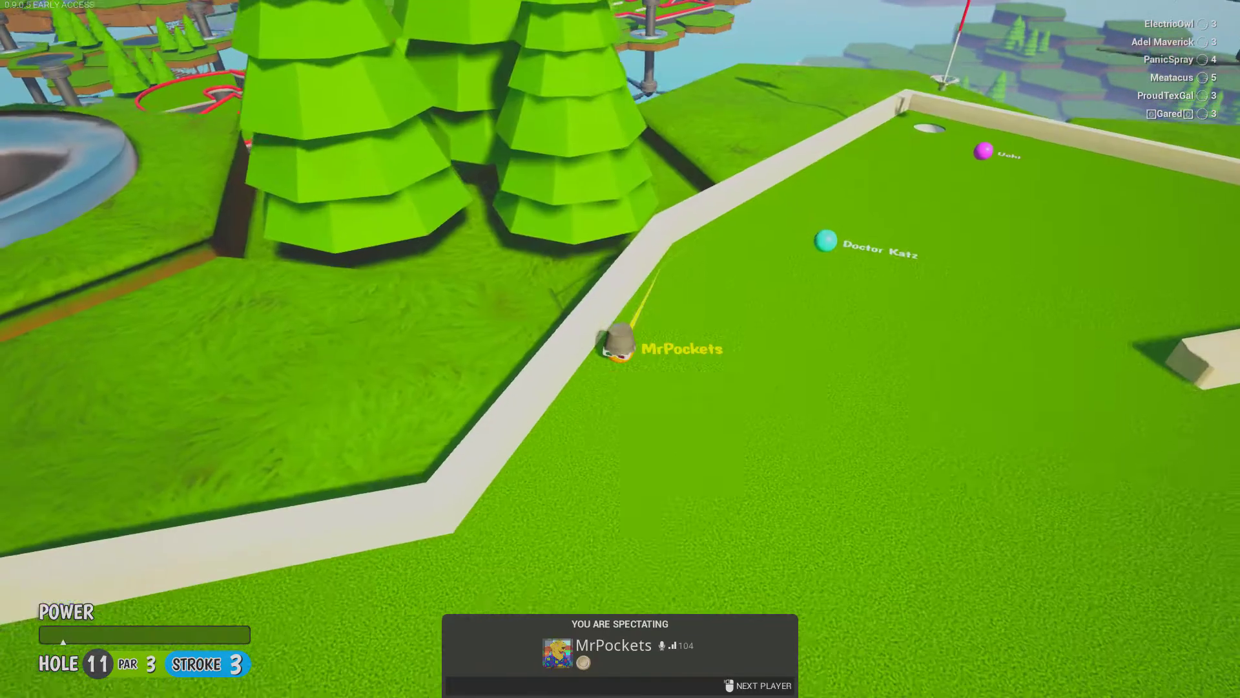
click(763, 684)
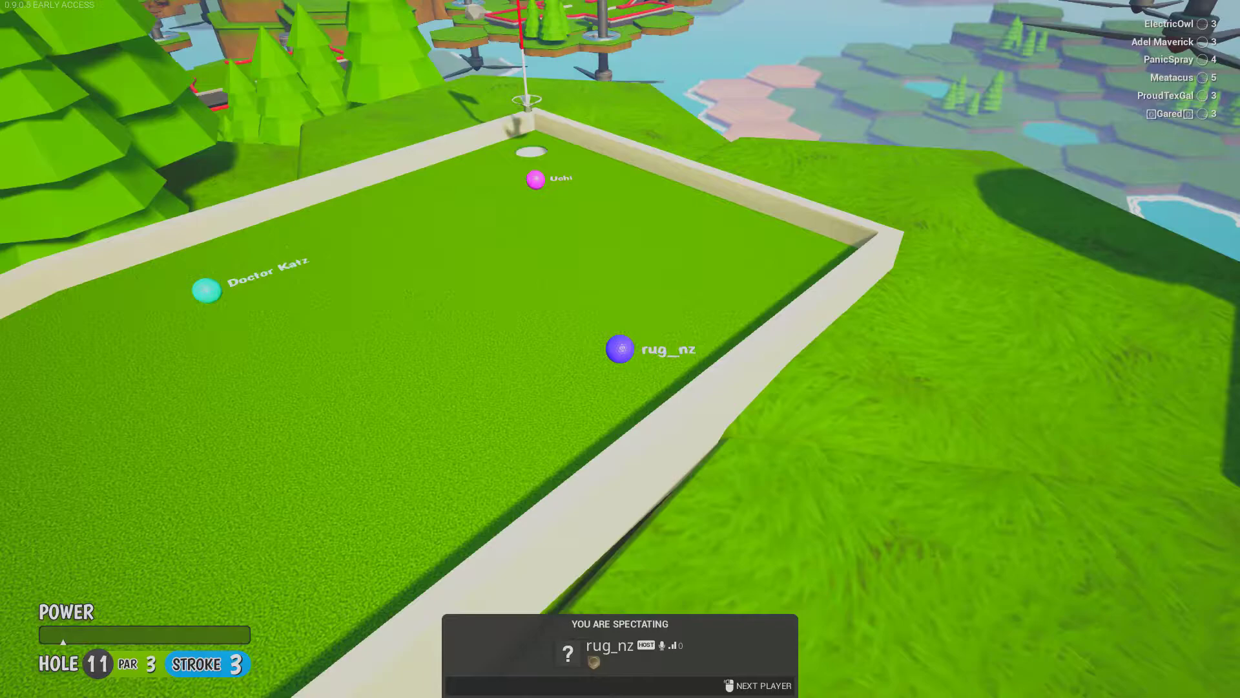
click(762, 685)
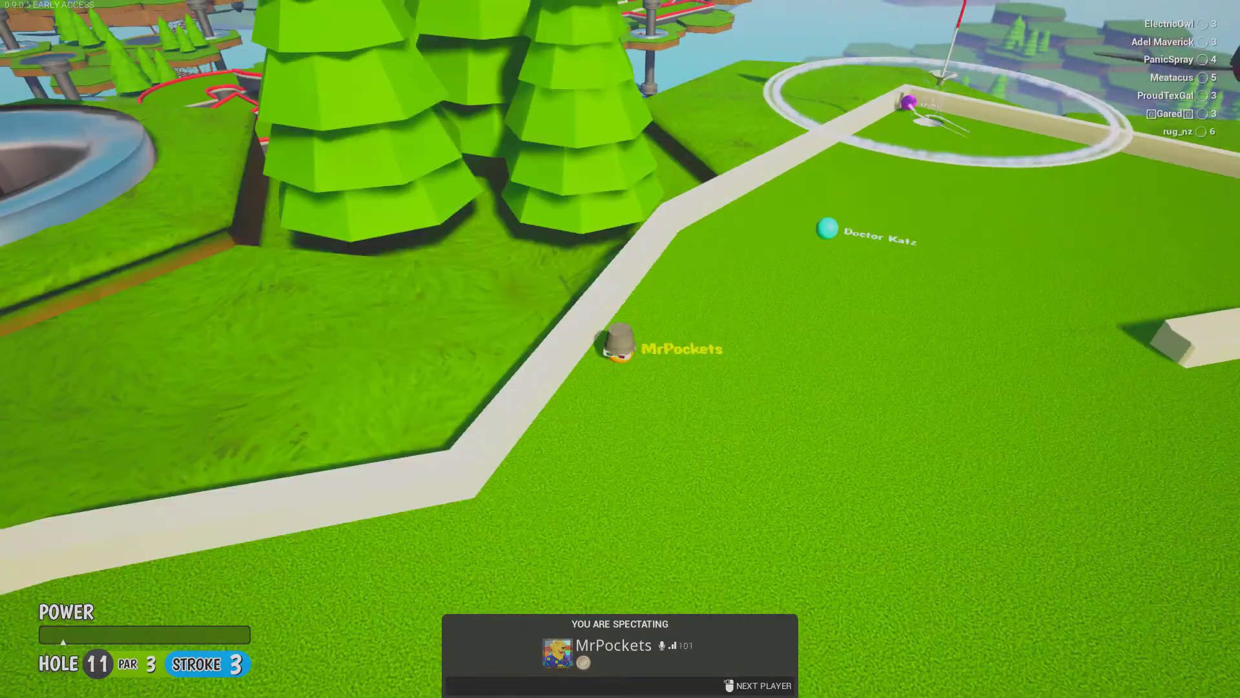
mouse_move(620, 349)
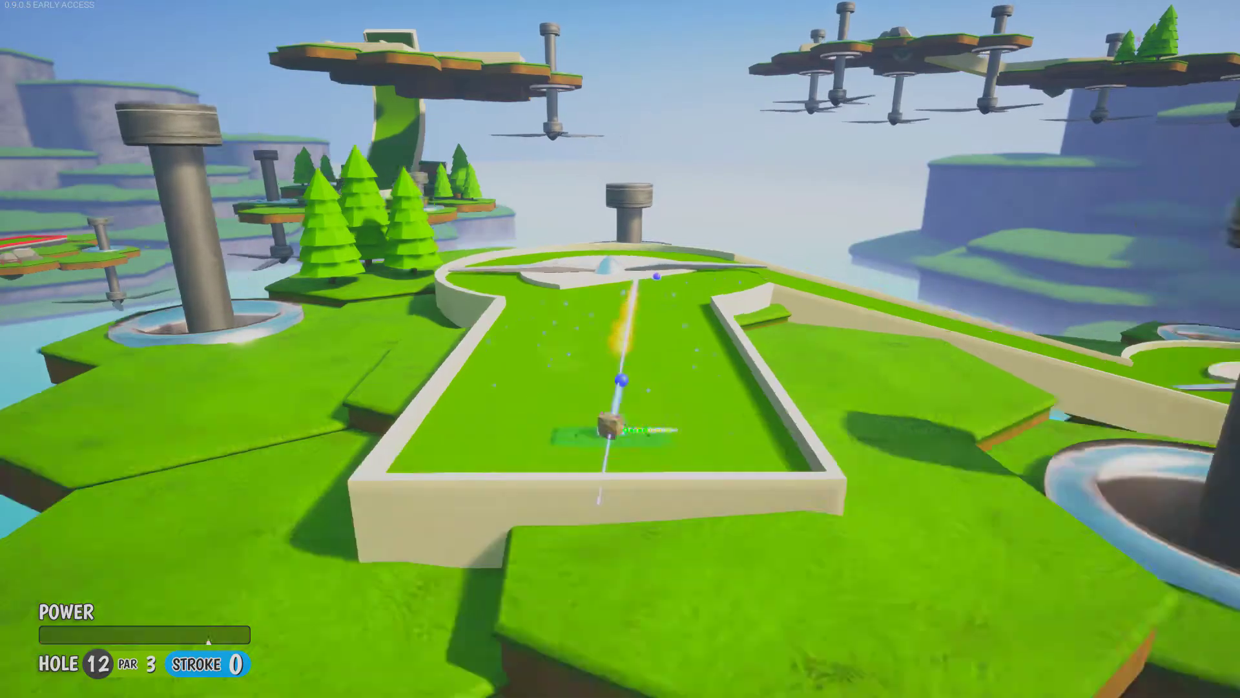
- Shoot toward the hole 12 cup and sink the ball in two strokes
click(619, 427)
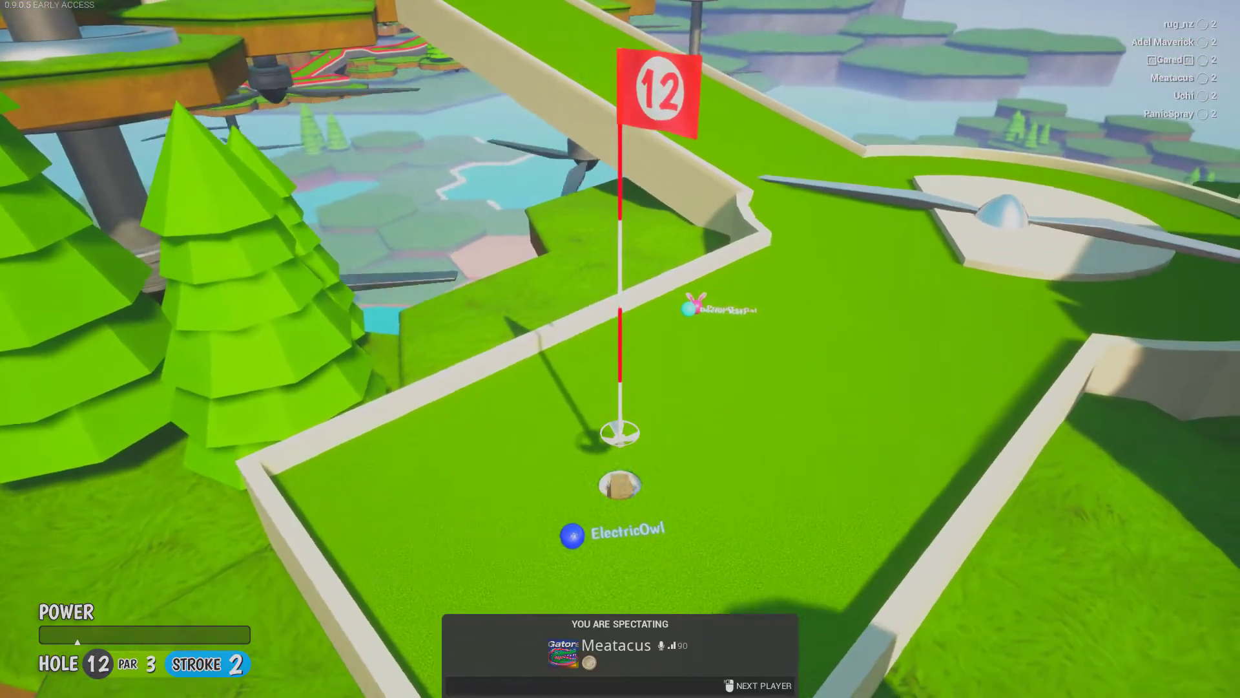
- Spectate two other players in turn as they finish hole 12
click(755, 685)
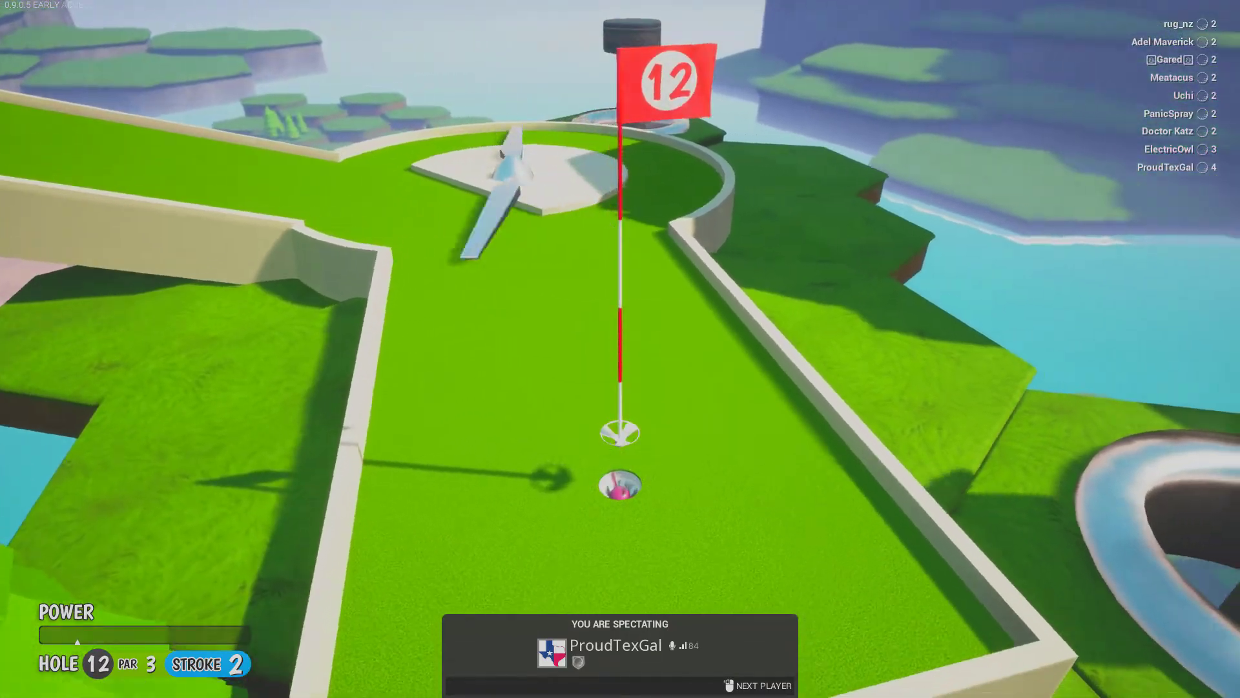
click(762, 685)
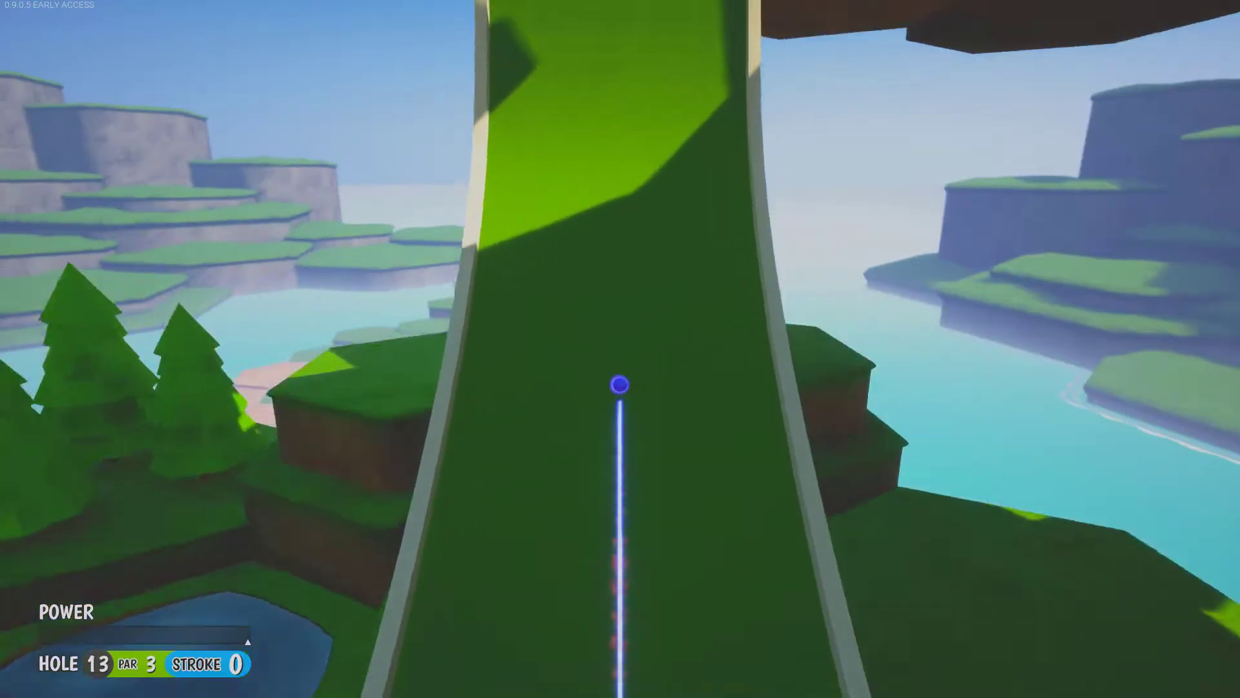
- Launch the opening shot up the hole 13 ramp toward the cup
click(620, 383)
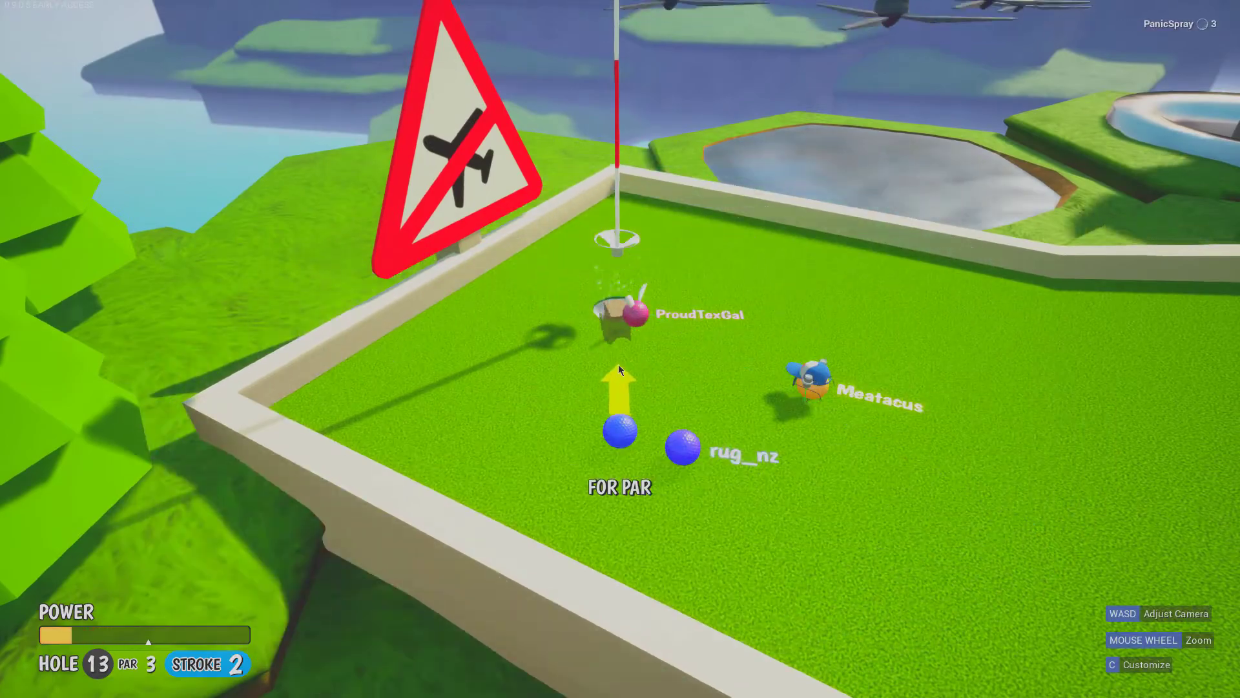
- Tap the short par putt, then sink the low-power birdie putt on hole 14
click(620, 423)
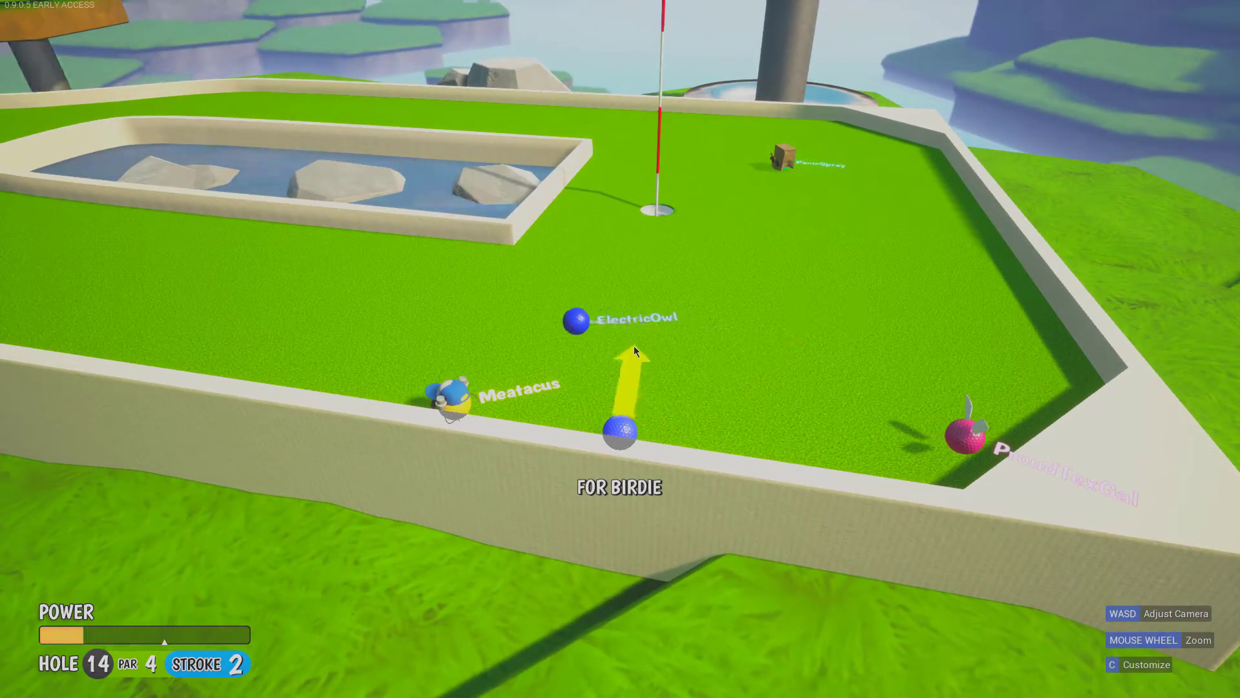
click(619, 431)
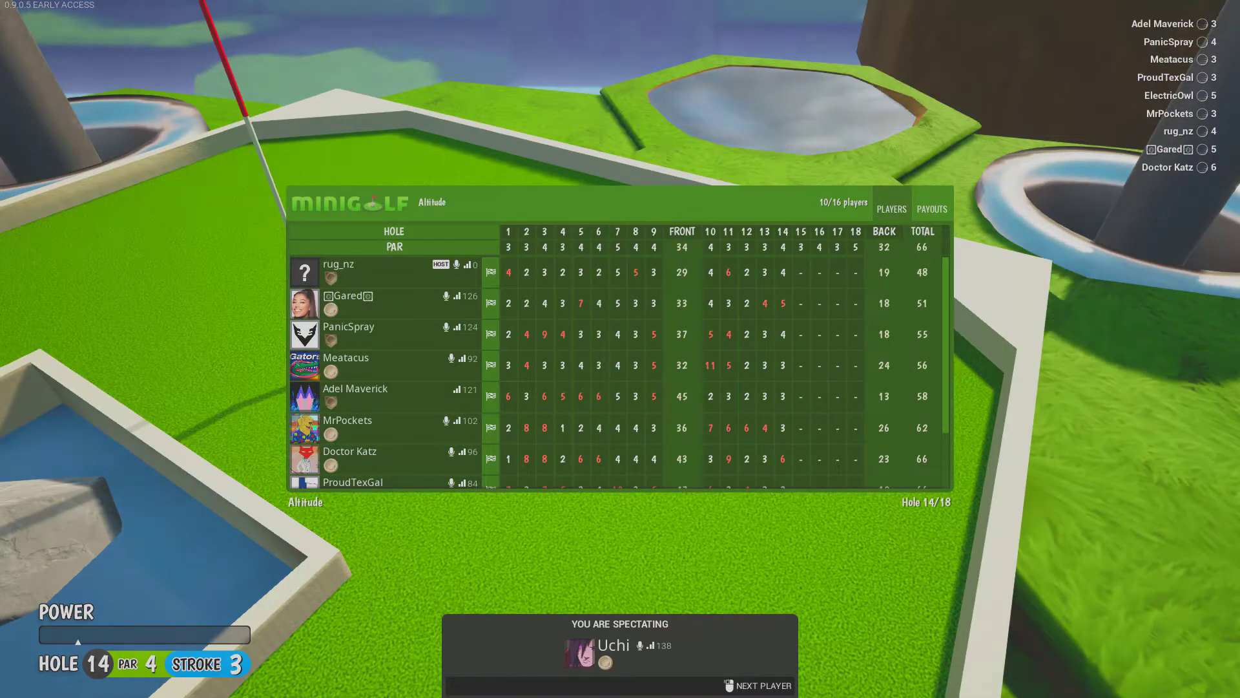
- Switch the spectator view to another player still finishing hole 14
click(756, 684)
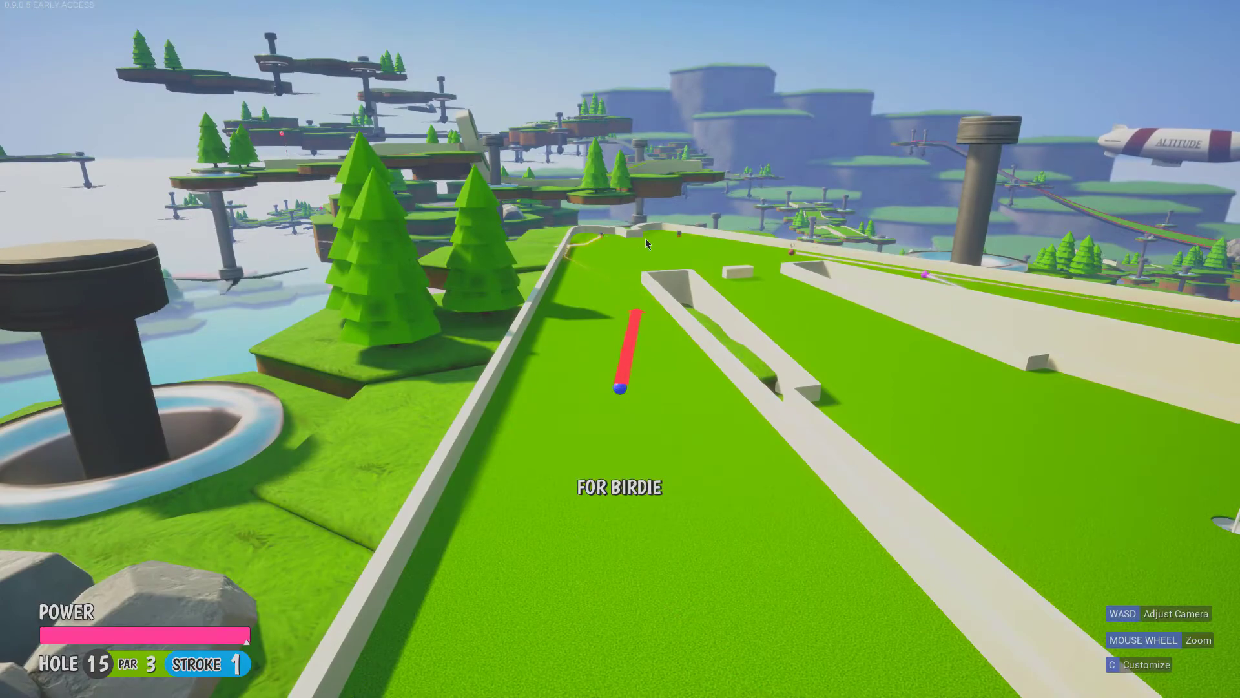
- Tee off and play the follow-up shot on hole 15, then spectate the next player
click(619, 388)
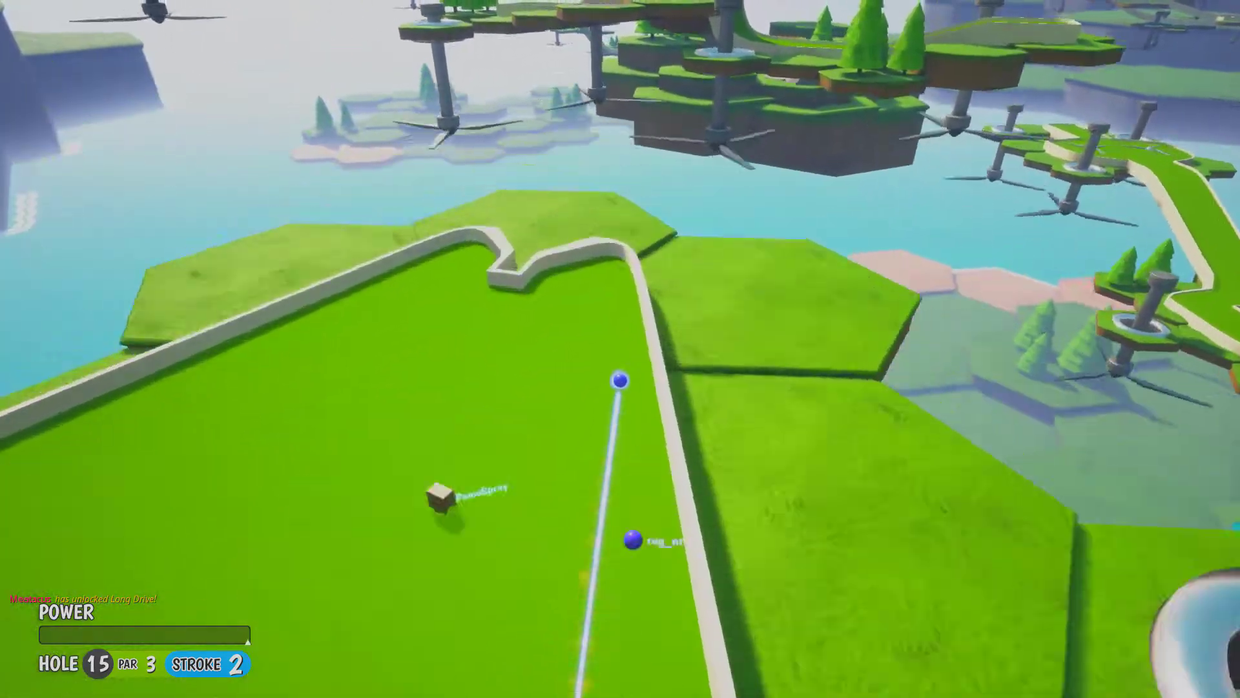
click(619, 382)
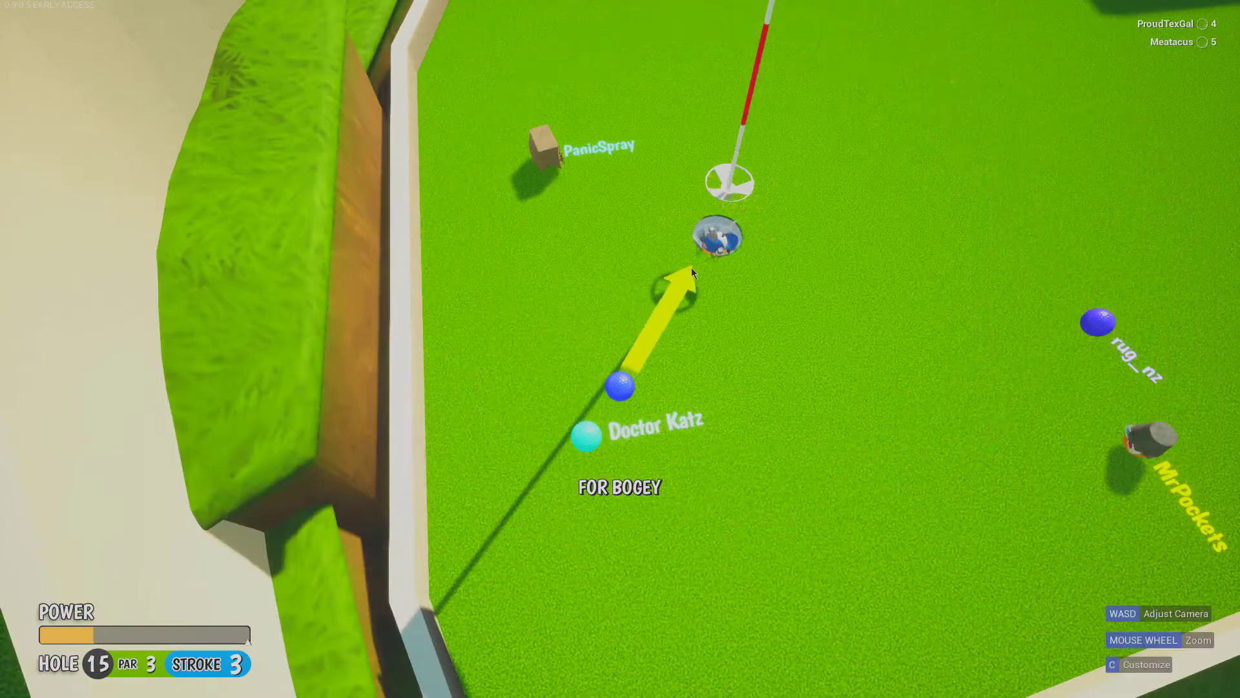
scroll(down, 3)
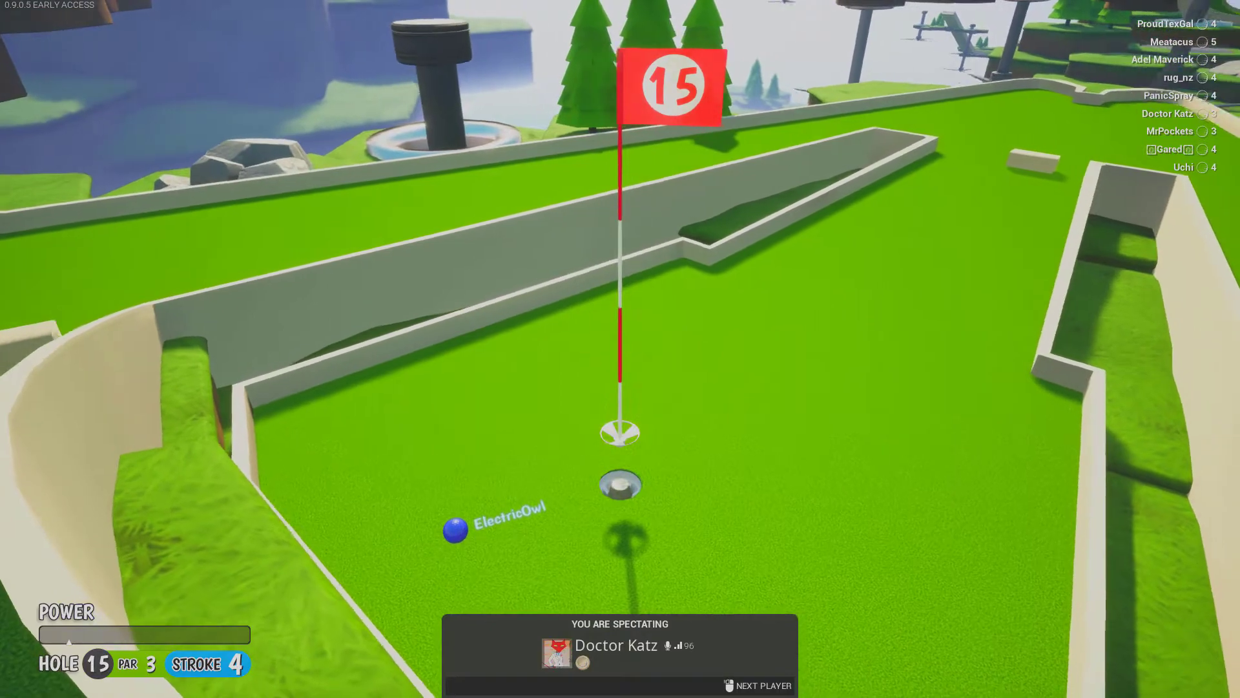
click(764, 685)
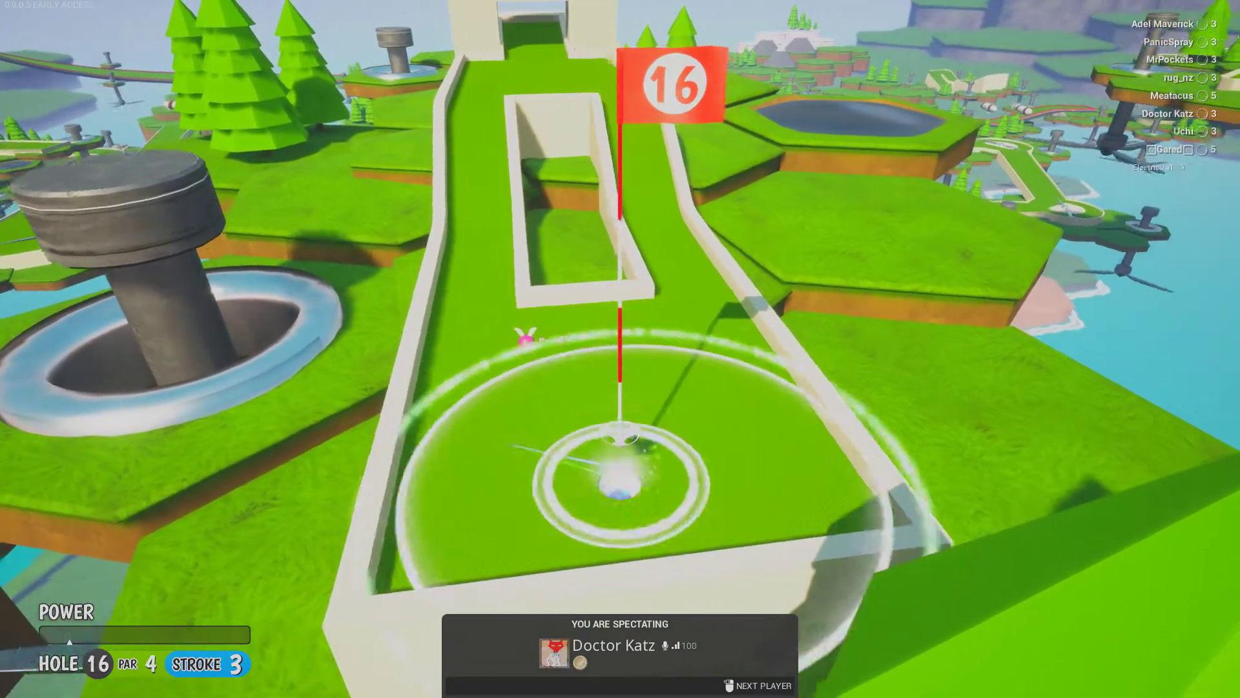
- Spectate the next player holing out on hole 16
click(761, 685)
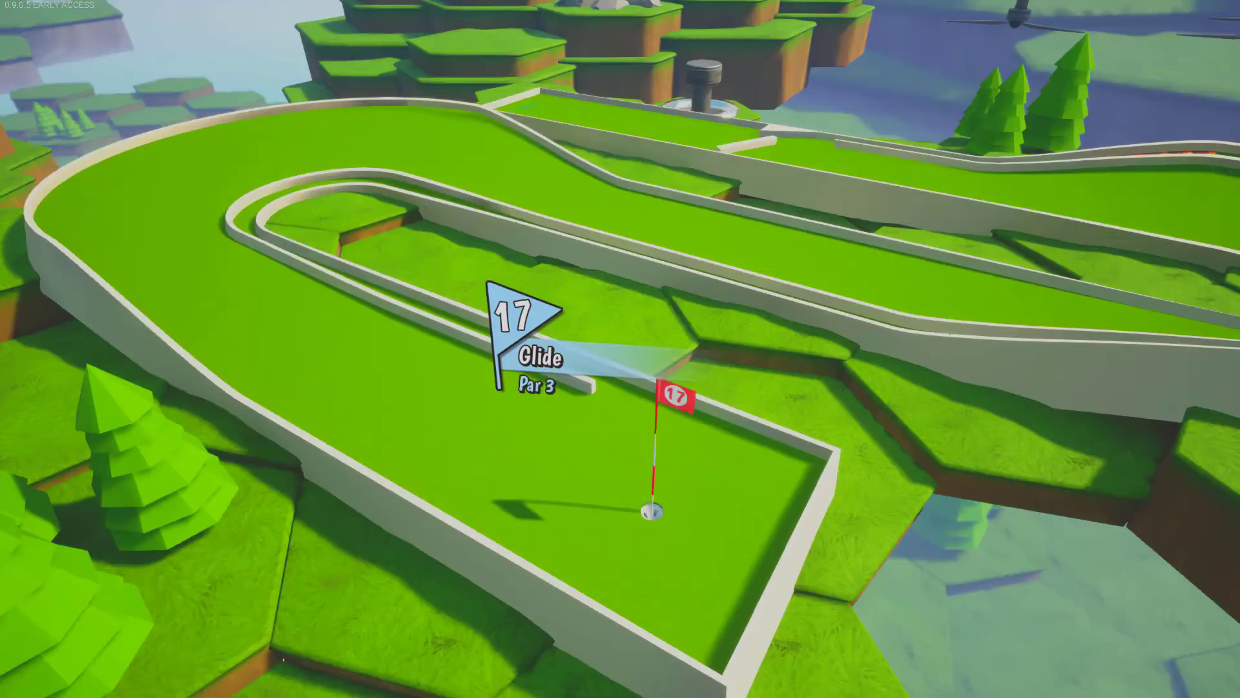
mouse_move(620, 349)
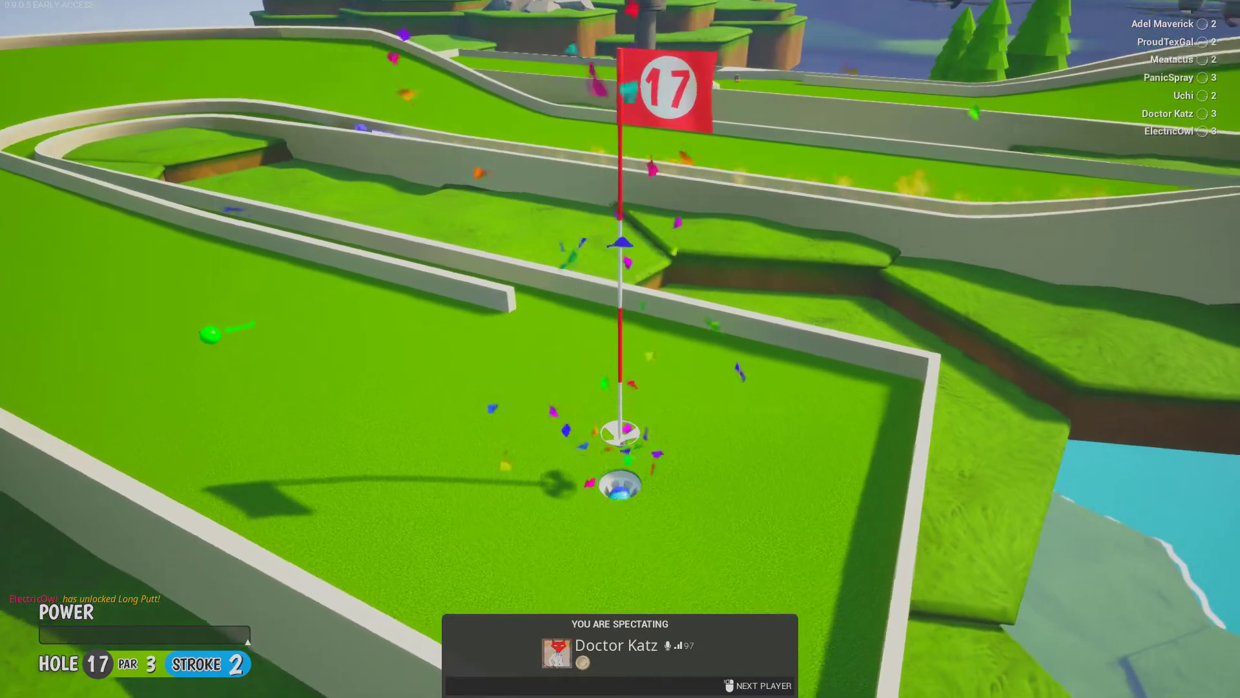
- Spectate the next player sinking their putt on hole 17, Glide
click(757, 686)
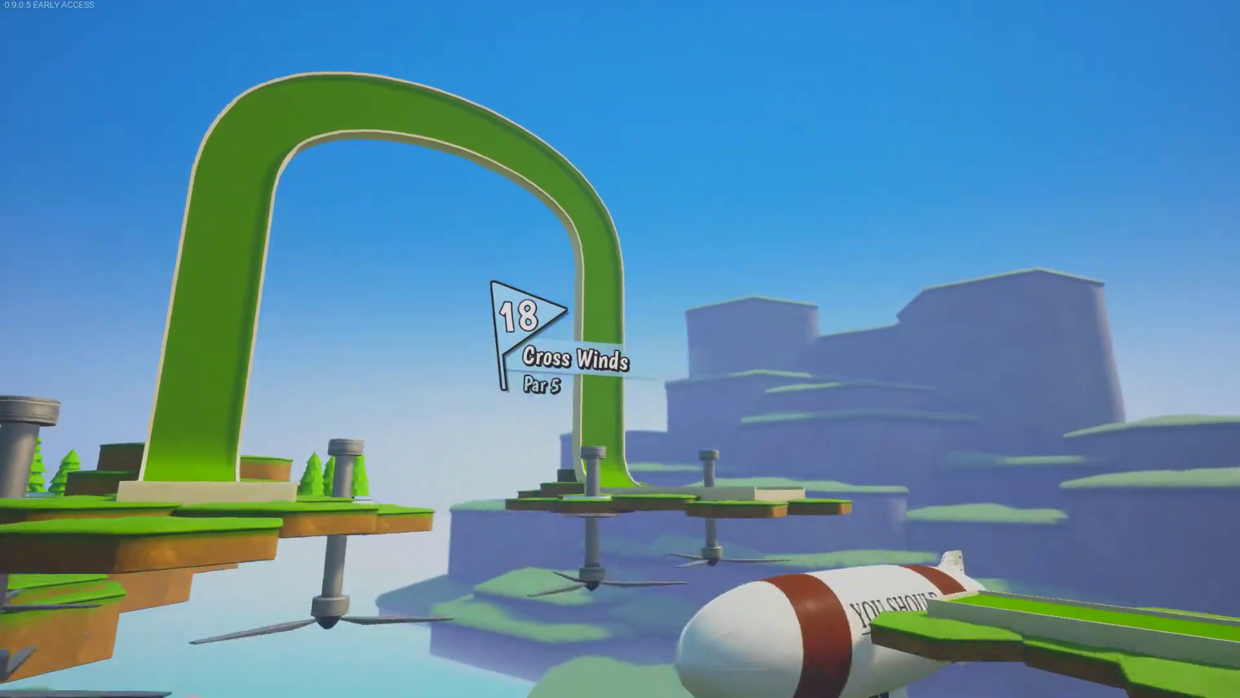
mouse_move(620, 349)
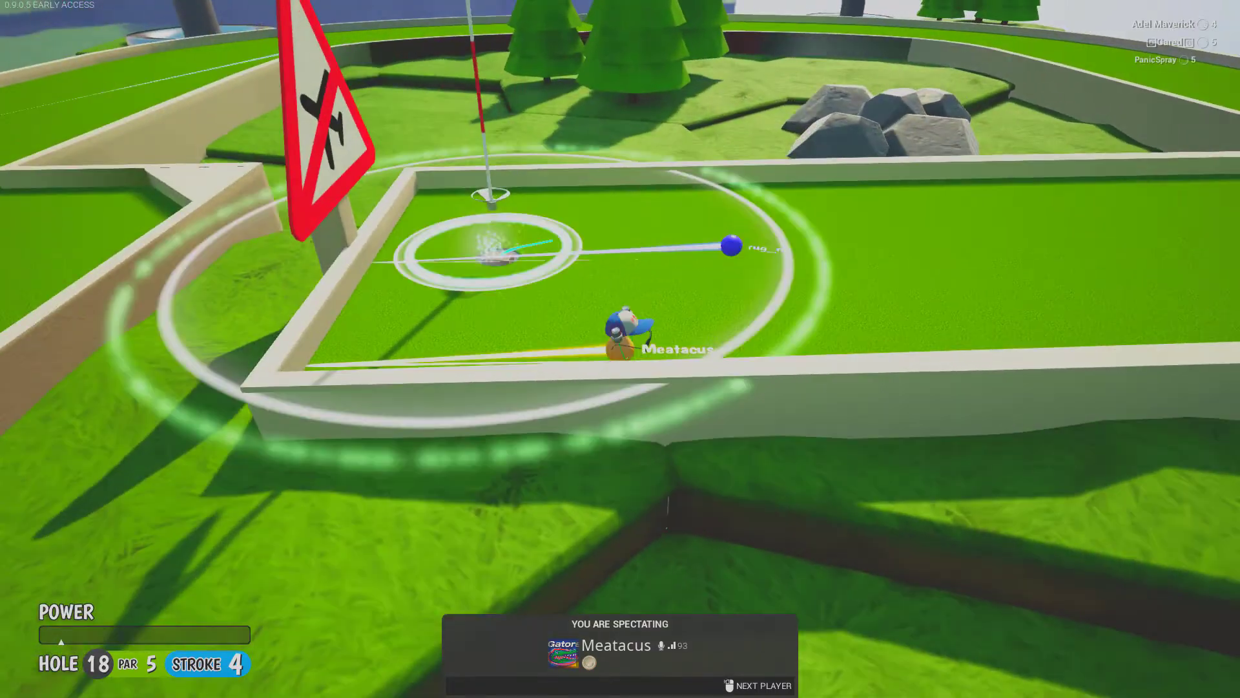
- Cycle through five players as they finish hole 18, Cross Winds
click(755, 686)
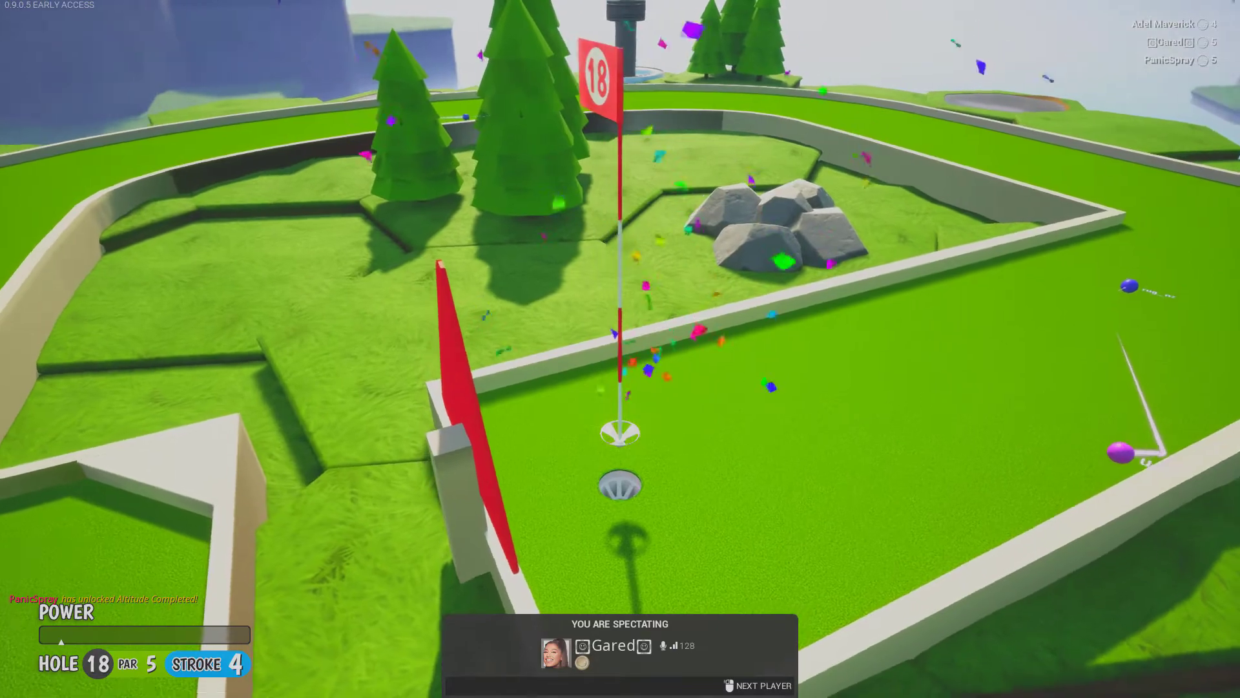
click(761, 685)
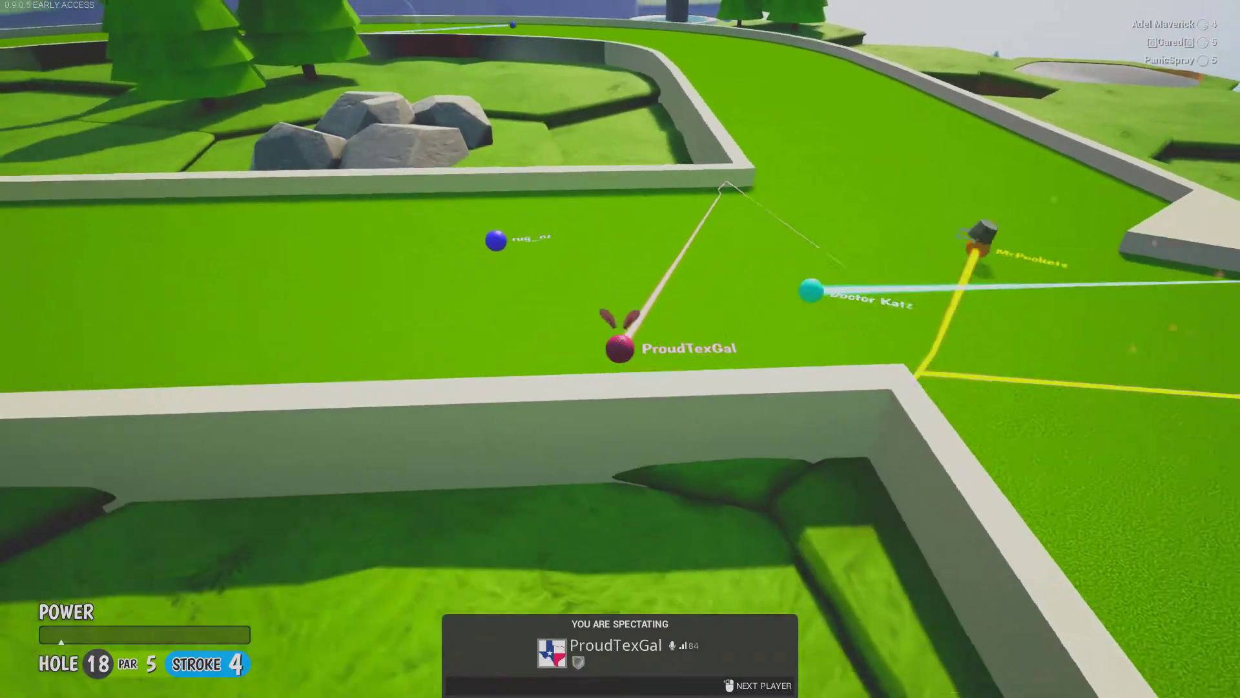
click(763, 685)
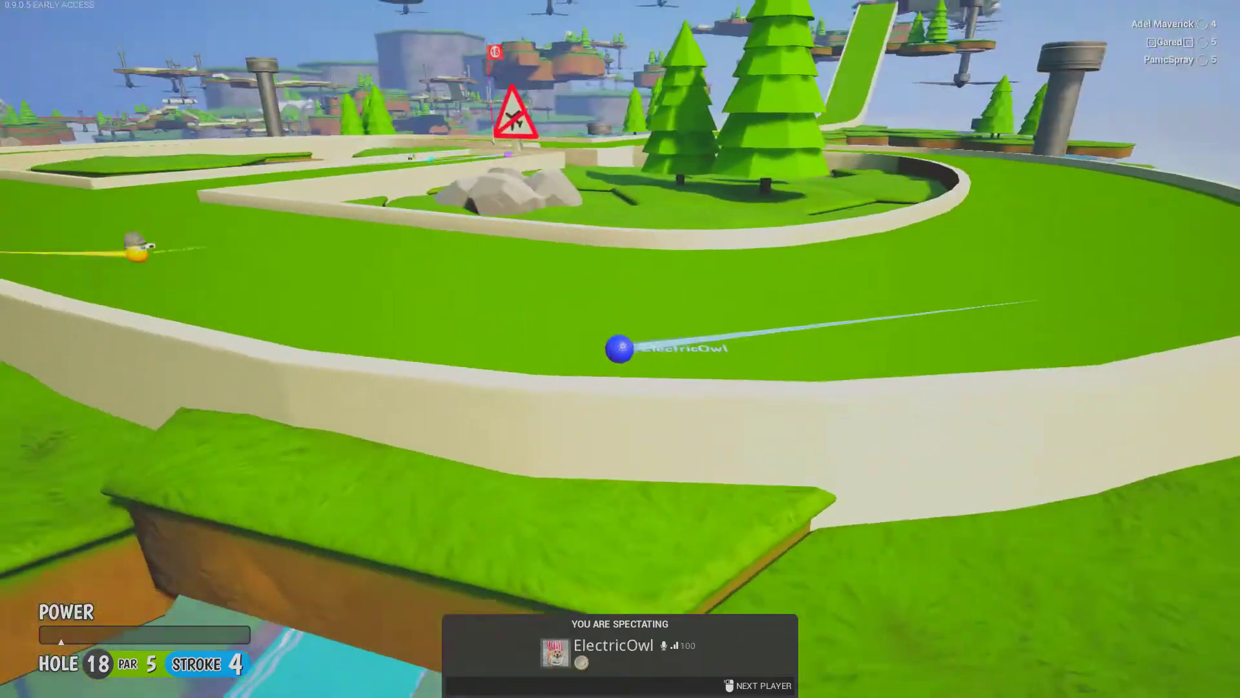
click(755, 685)
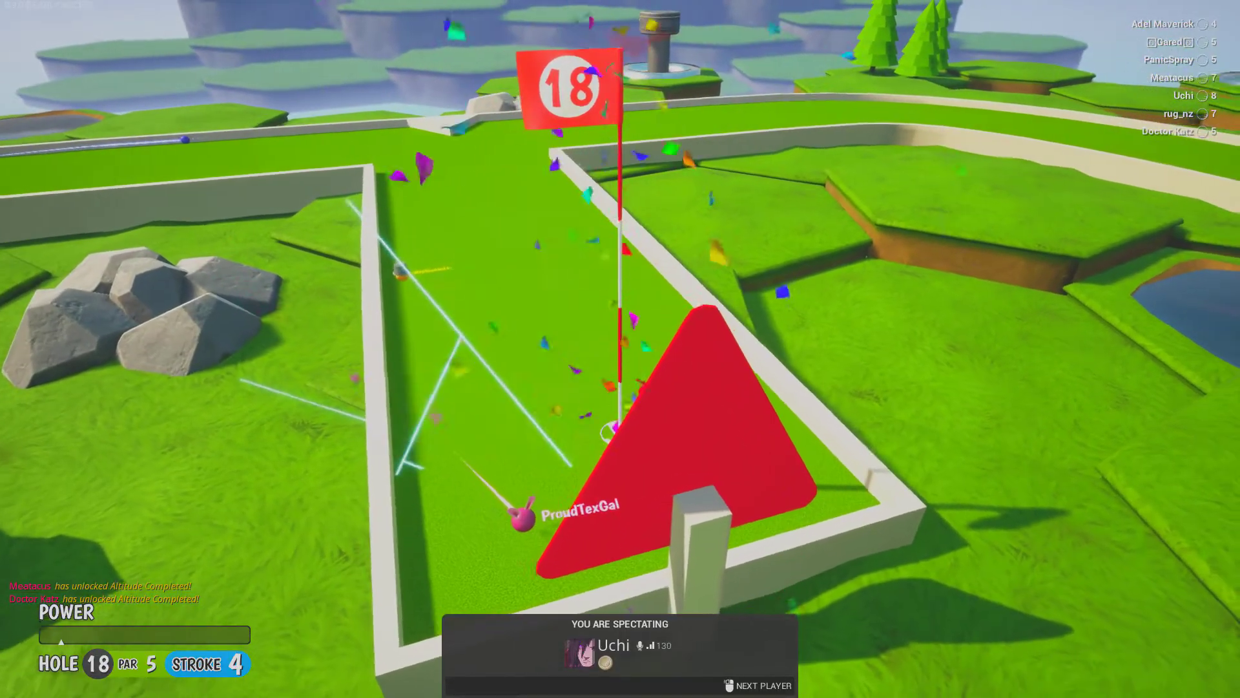
click(764, 685)
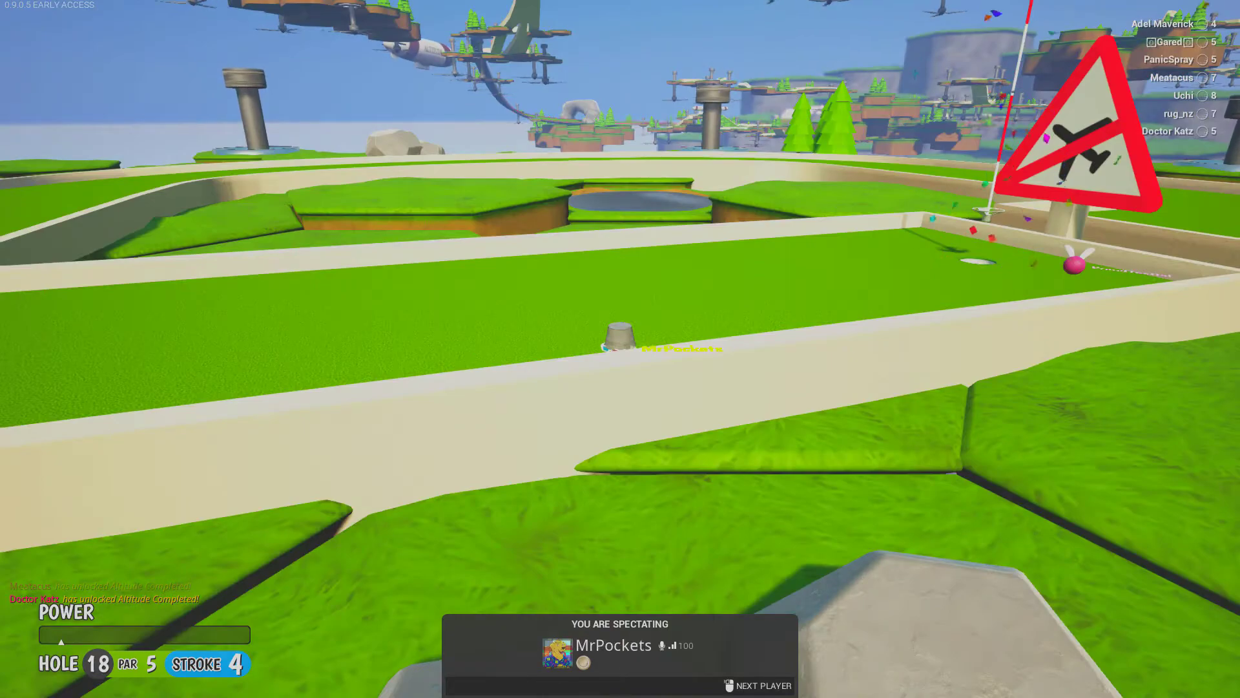